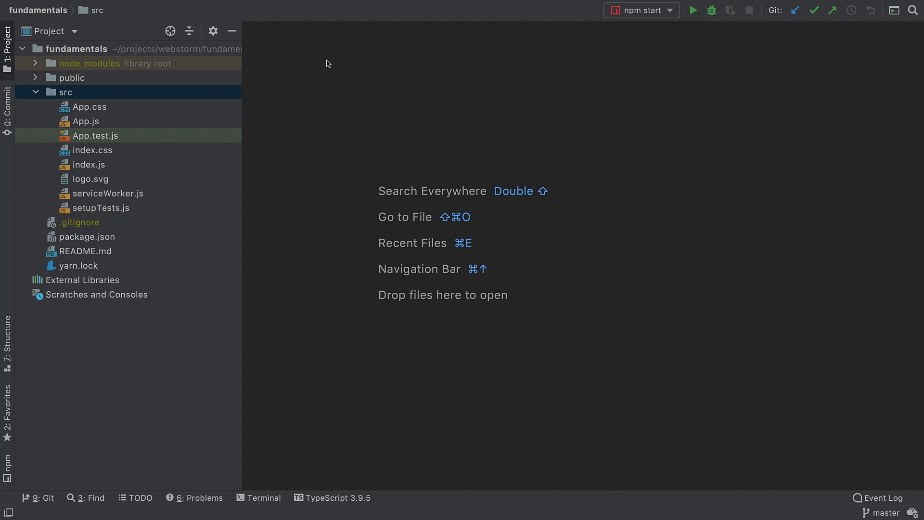
mouse_move(115, 121)
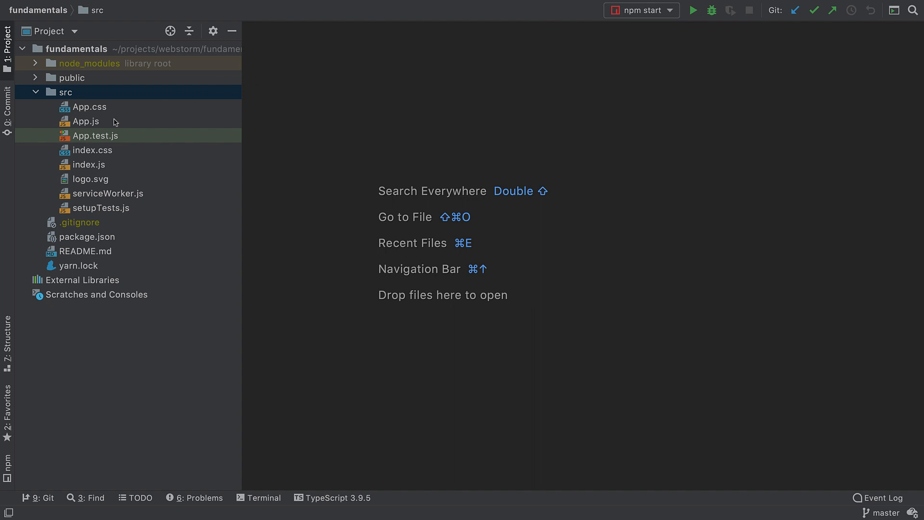
mouse_move(92, 123)
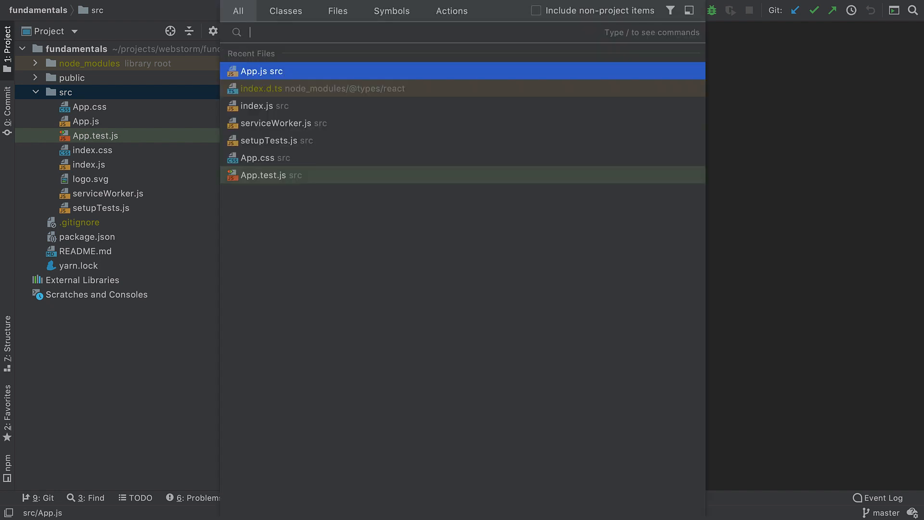
Search Everywhere for 'app' under the Classes and Files tabs, then start Navigate > File
text(app.js)
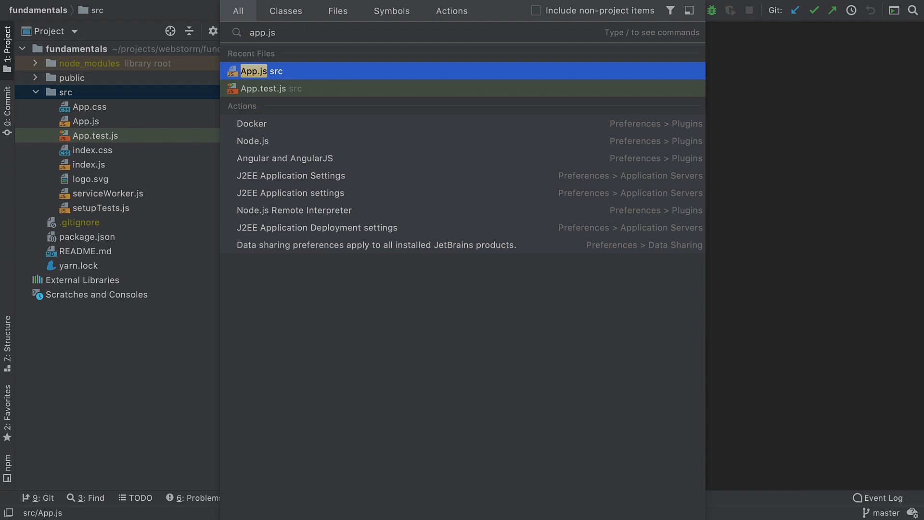
click(285, 10)
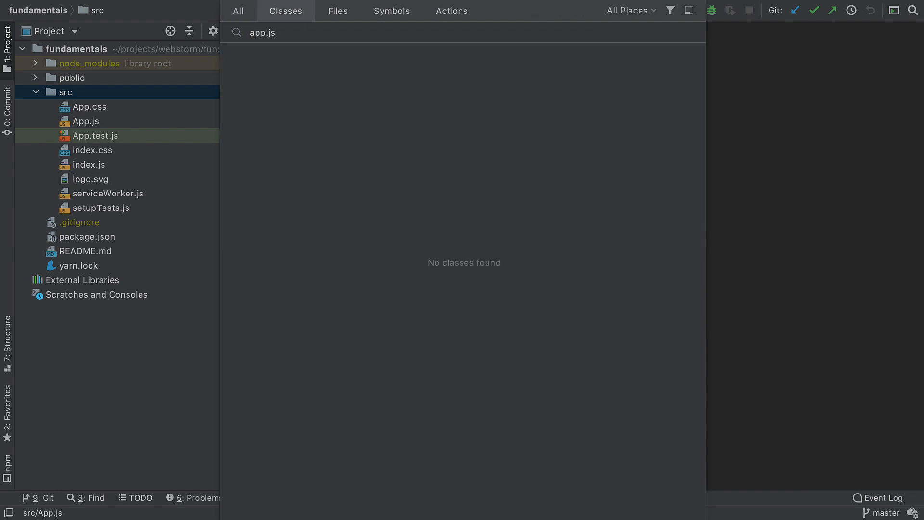
click(338, 11)
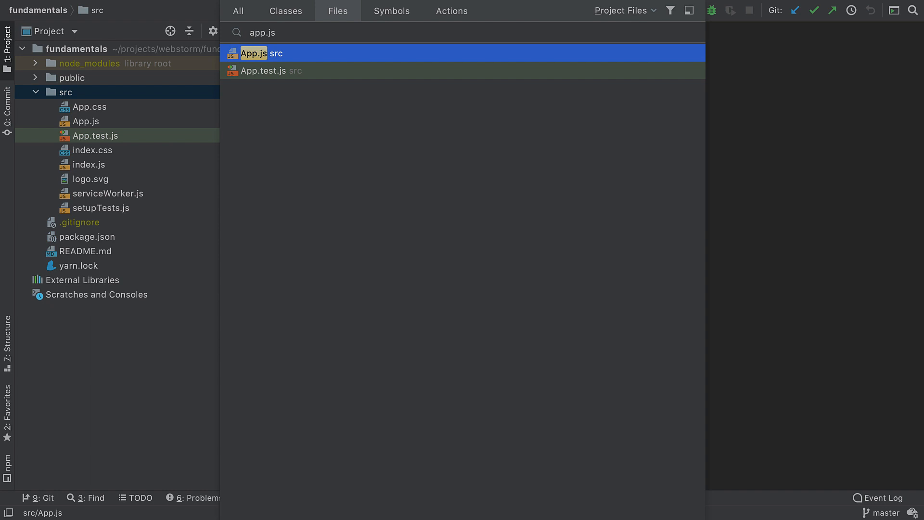
key(Escape)
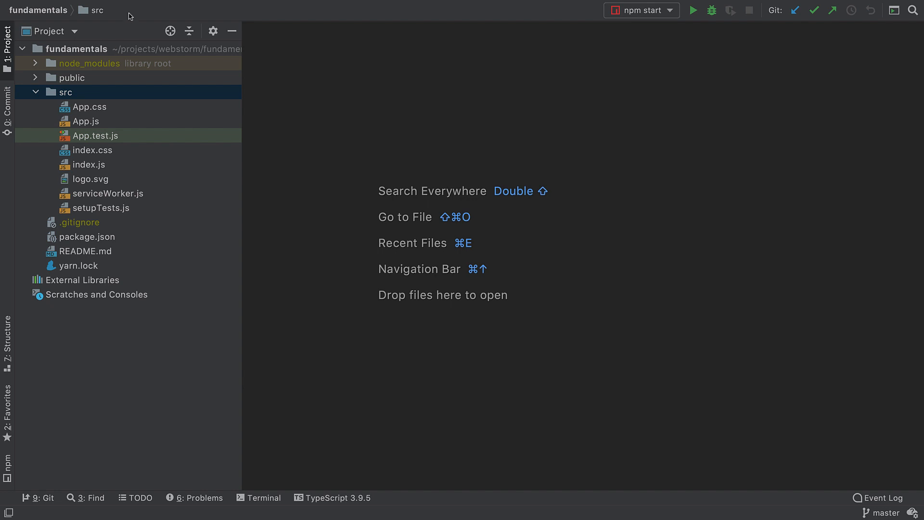
click(148, 5)
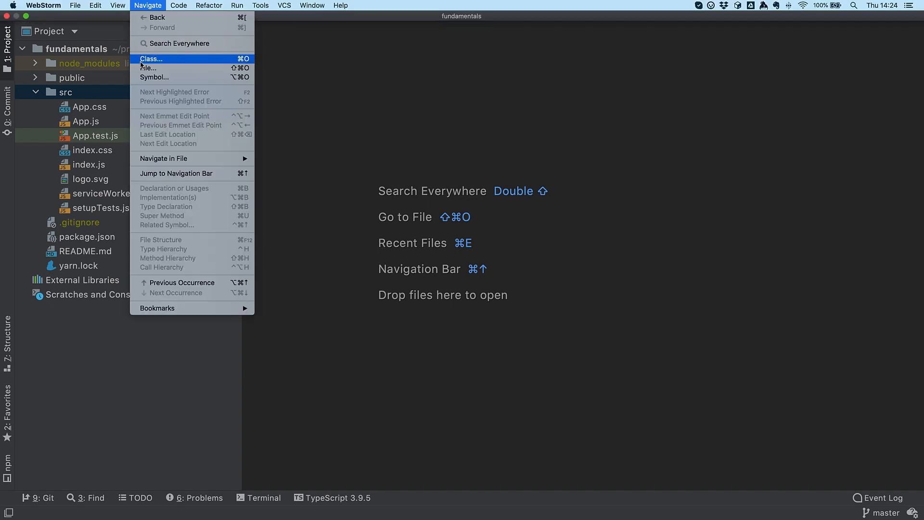
click(148, 67)
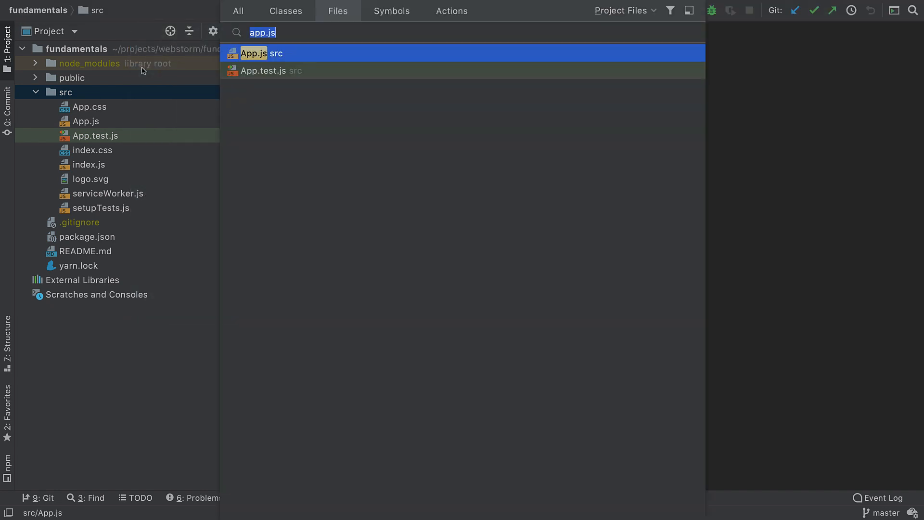
mouse_move(346, 16)
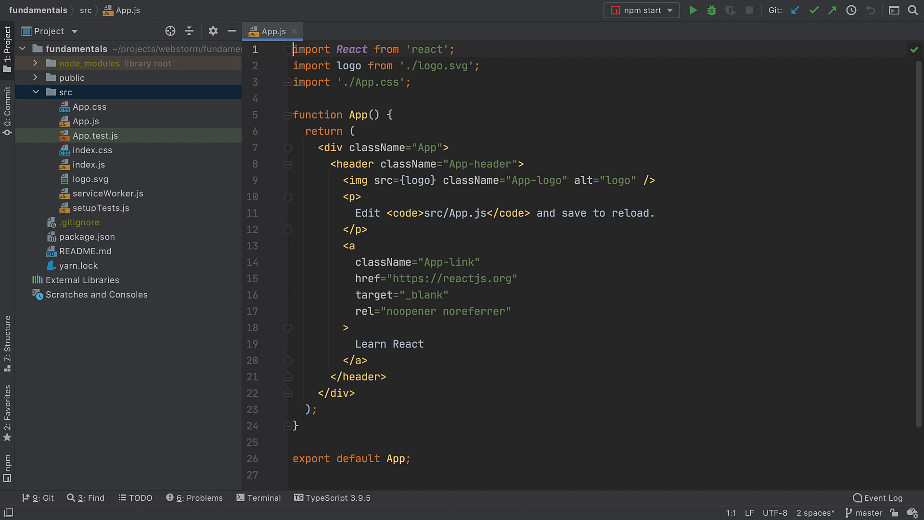
key(Ctrl+F)
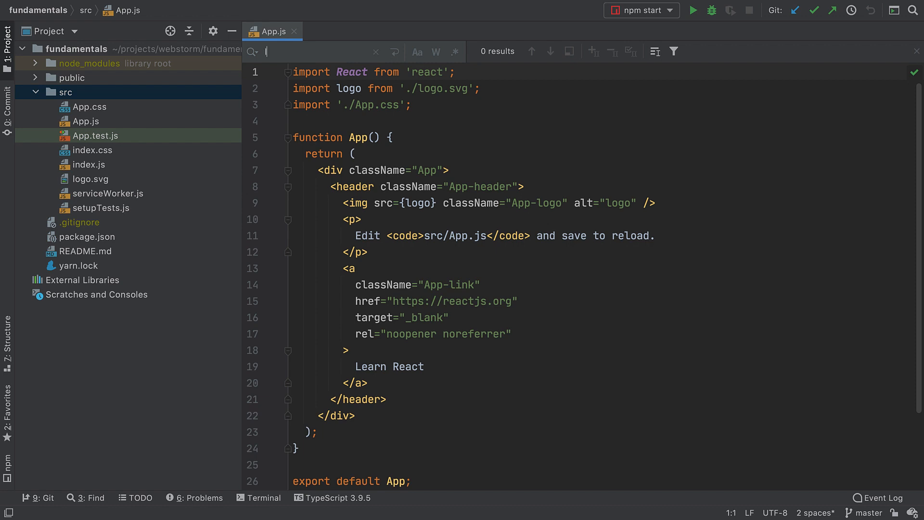
text(logo)
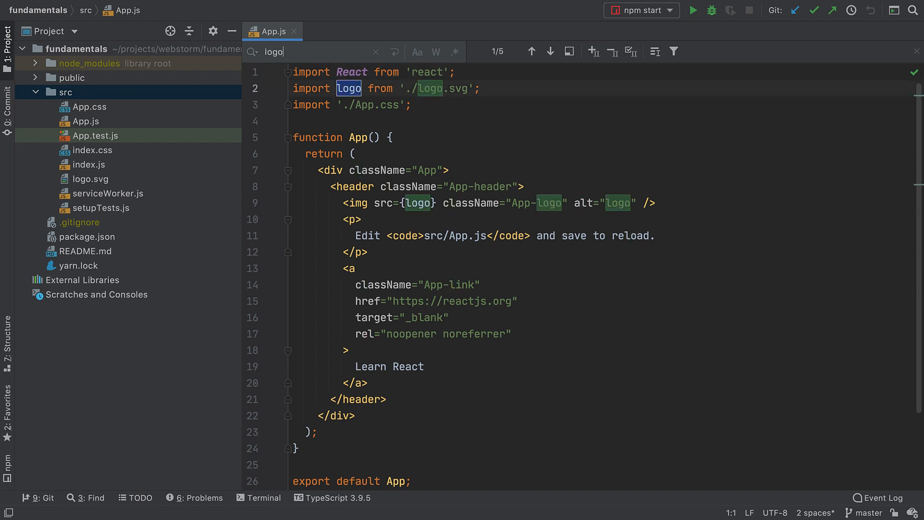
key(Escape)
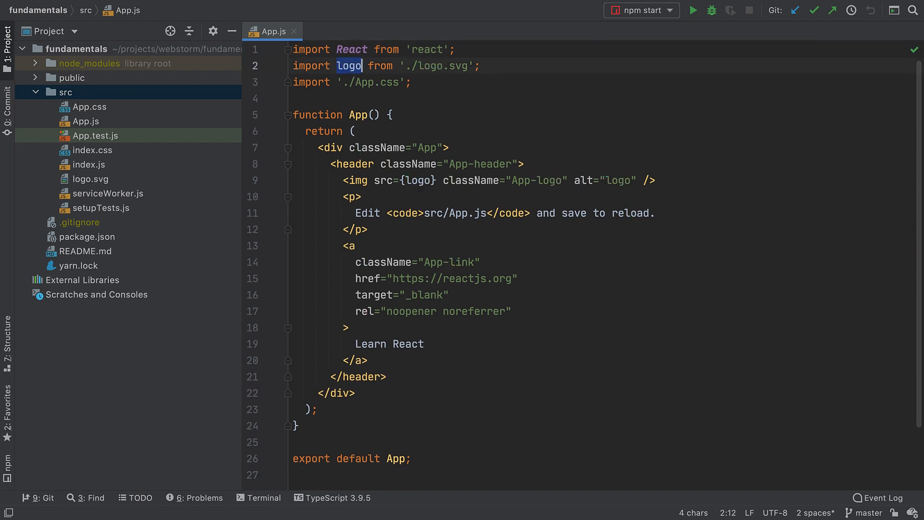
click(65, 92)
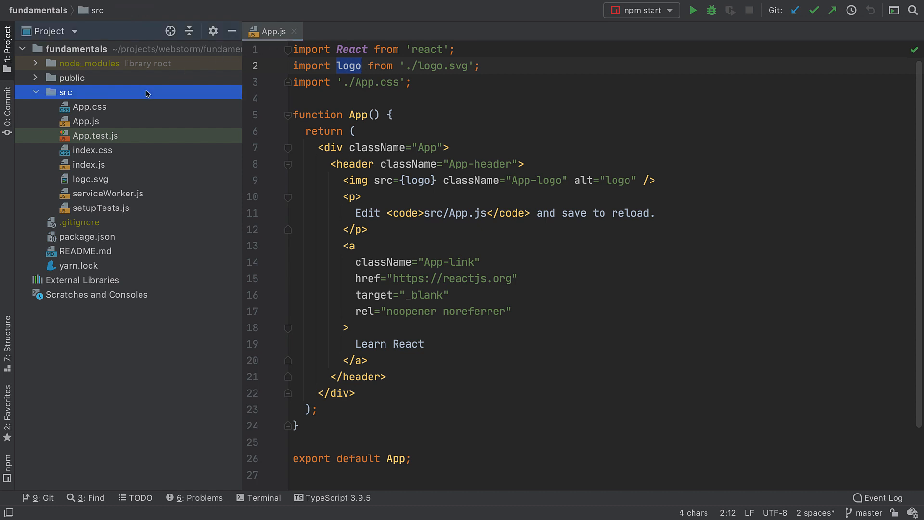
Find 'logo' in the src folder, trying Module and Directory scopes, and open a result
right_click(66, 92)
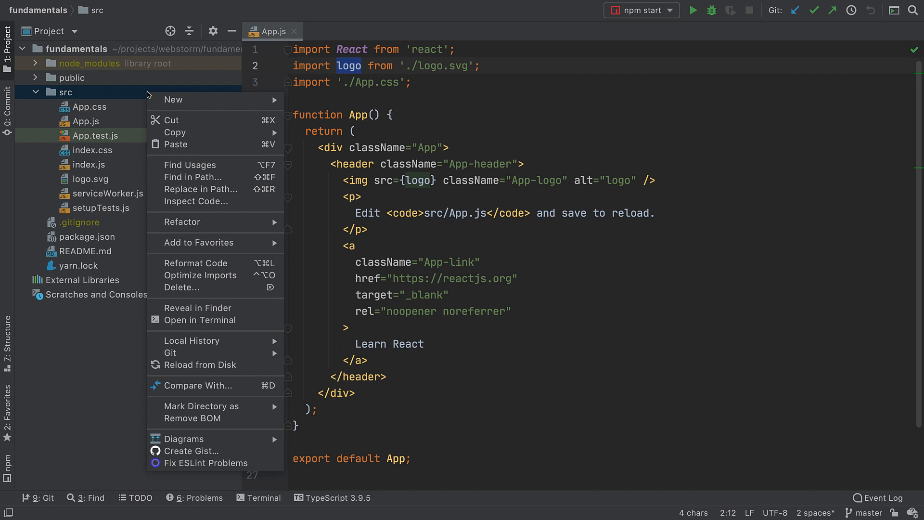
click(192, 177)
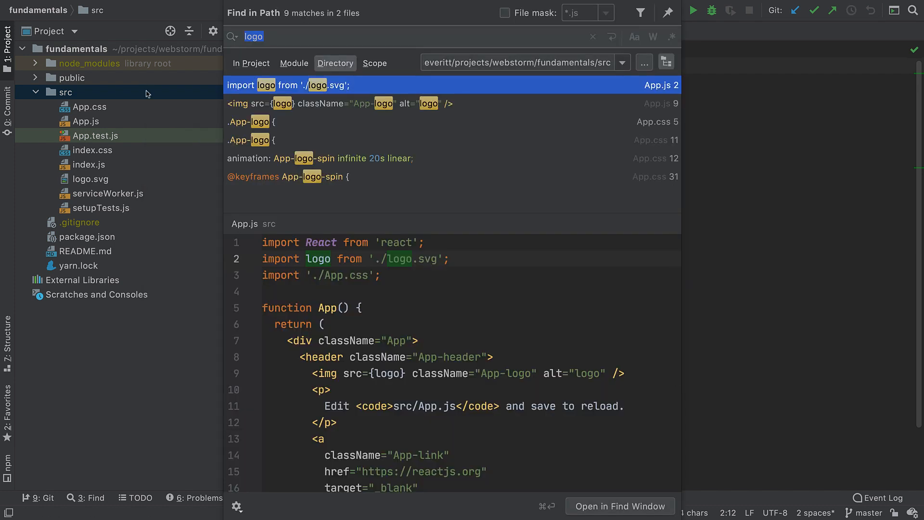
mouse_move(236, 67)
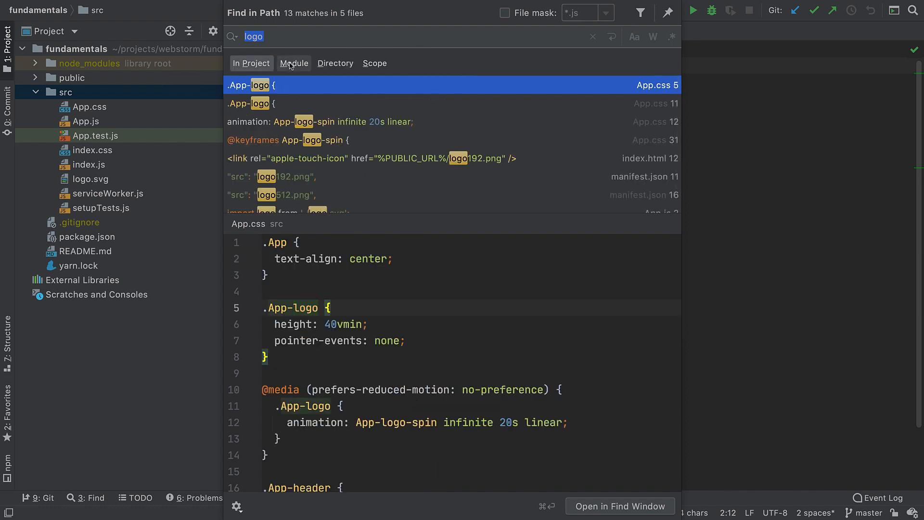
click(294, 63)
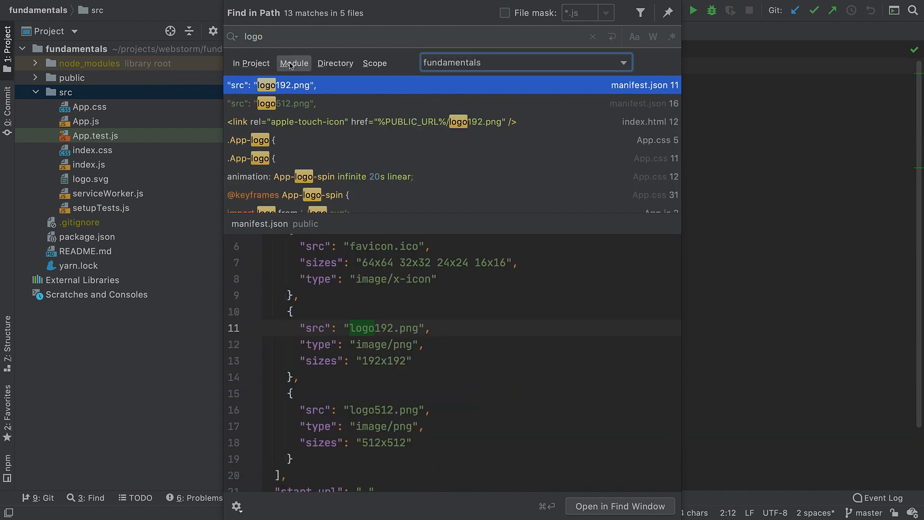
click(335, 63)
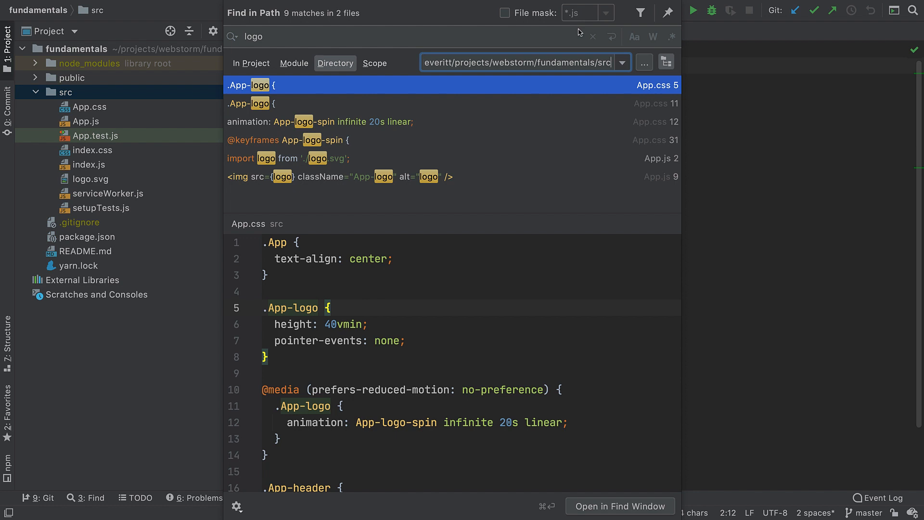
mouse_move(653, 37)
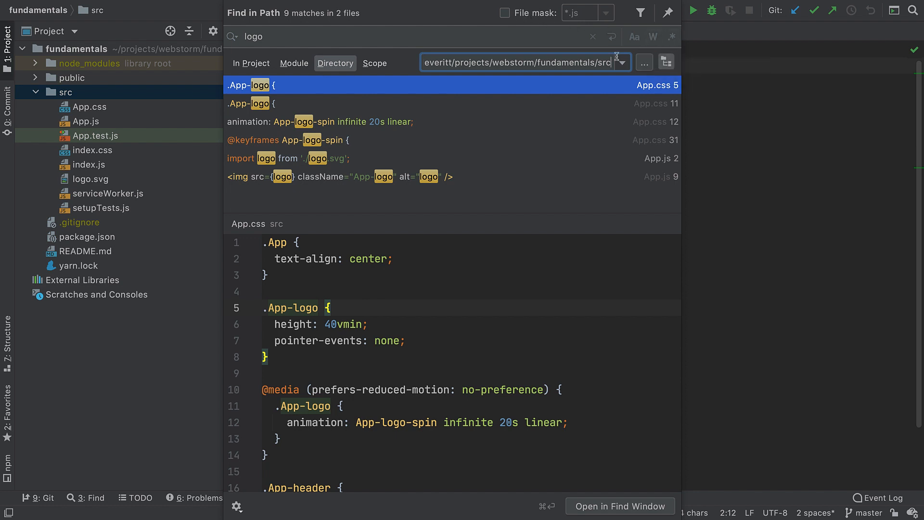
click(265, 103)
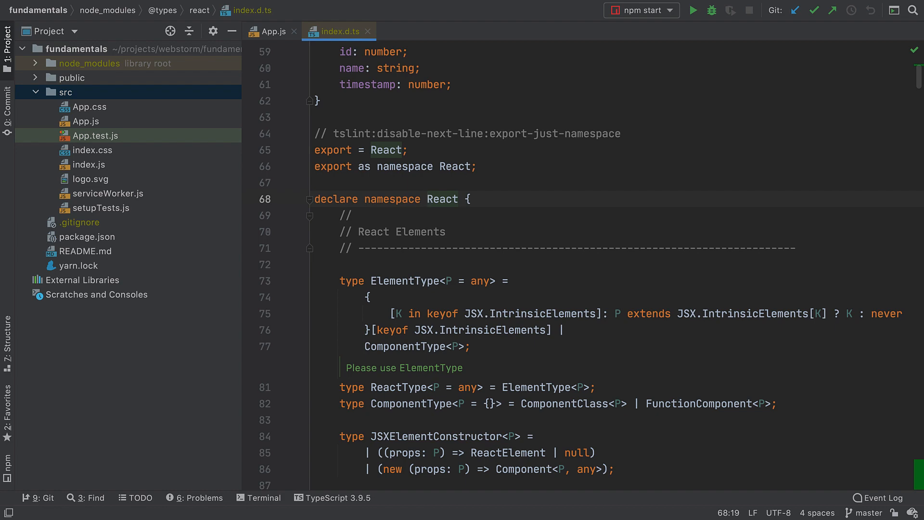
Open Recent Files through Search Everywhere and filter its entries with 'stru'
text(recent files)
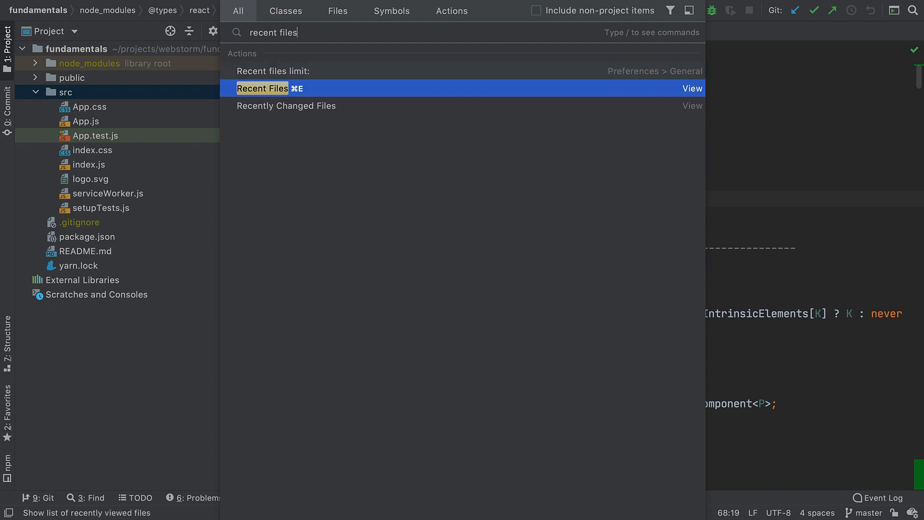
click(262, 88)
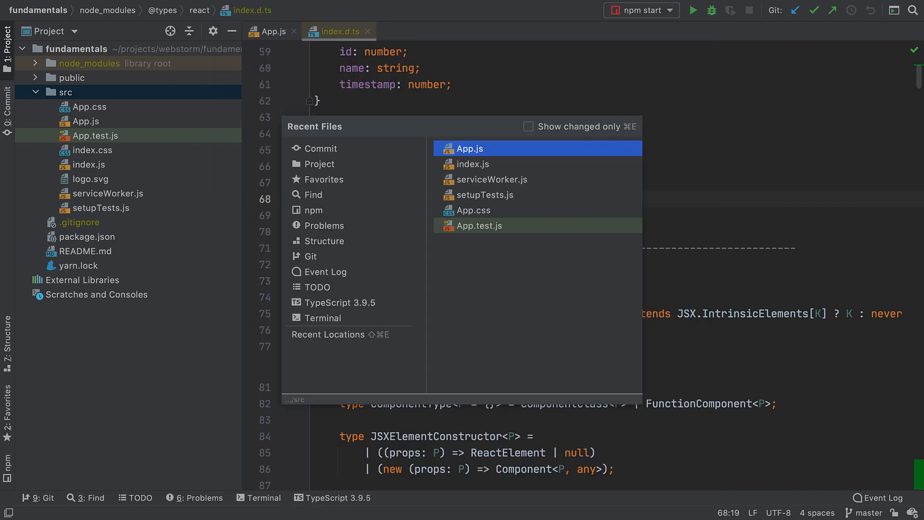
mouse_move(450, 148)
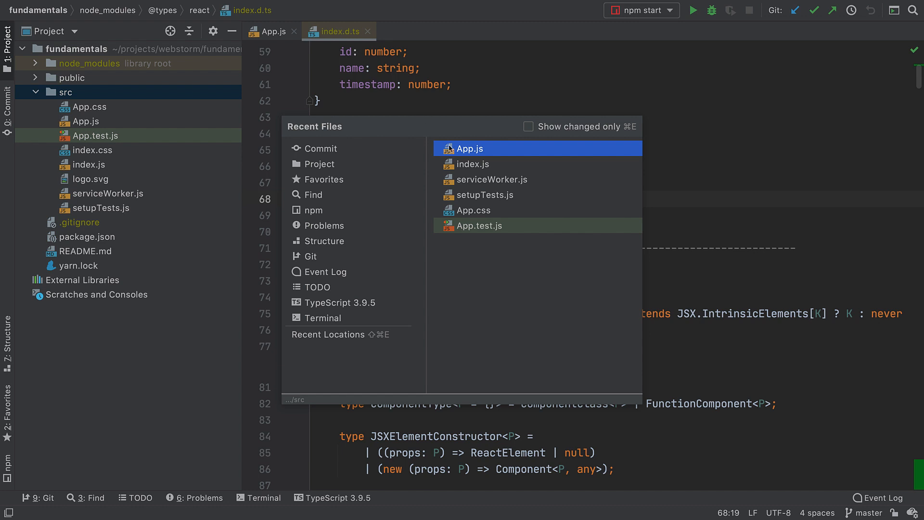
mouse_move(504, 181)
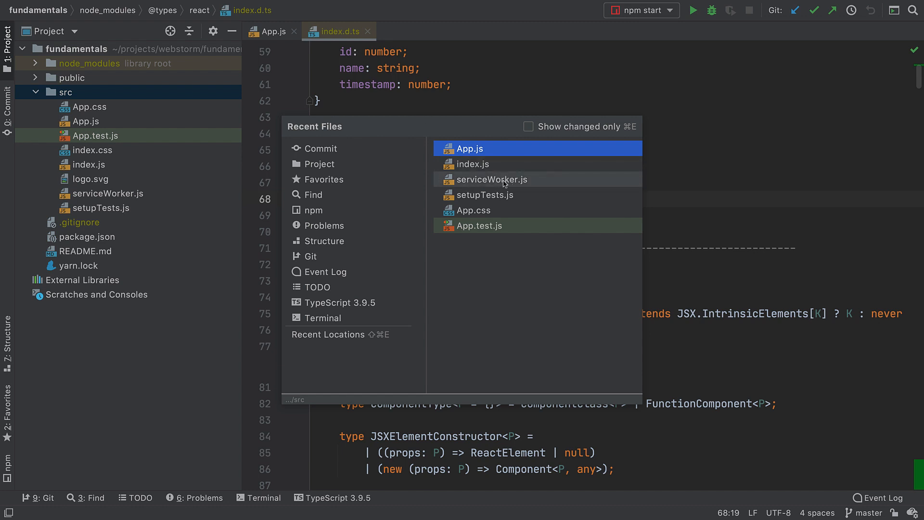
mouse_move(340, 169)
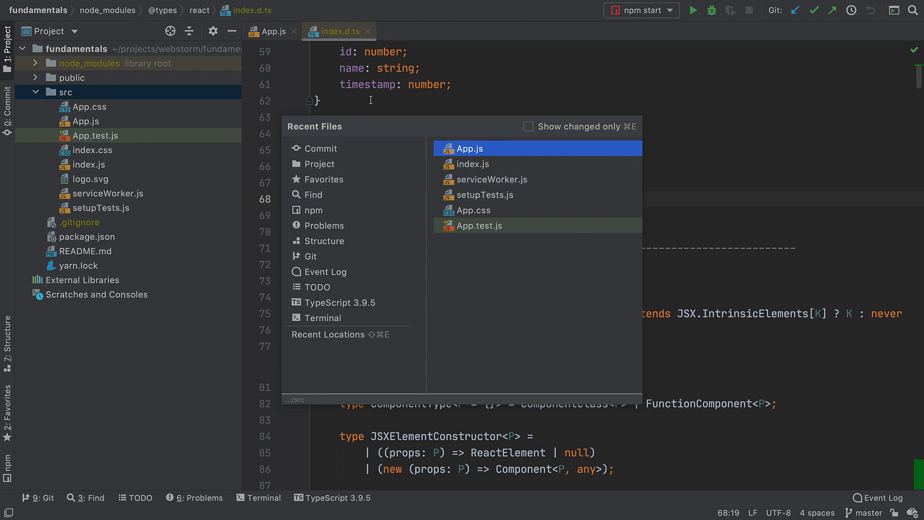
text(stru)
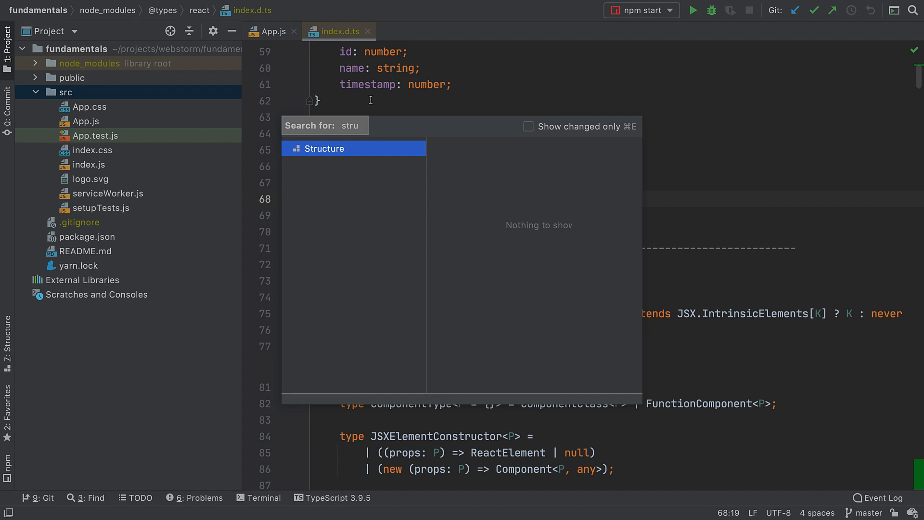
Open the index.d.ts Structure view and jump to PropsWithoutRef by typing 'PrWi'
click(324, 148)
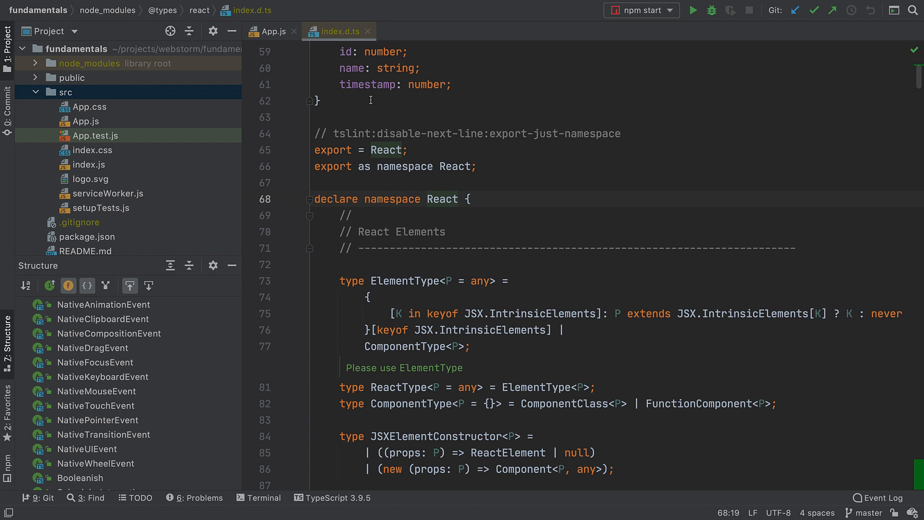
text(PrWi)
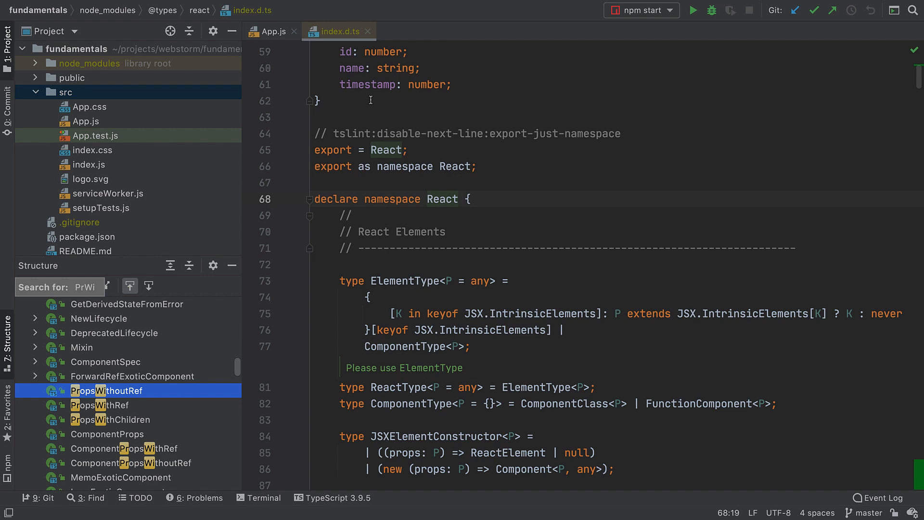
click(110, 419)
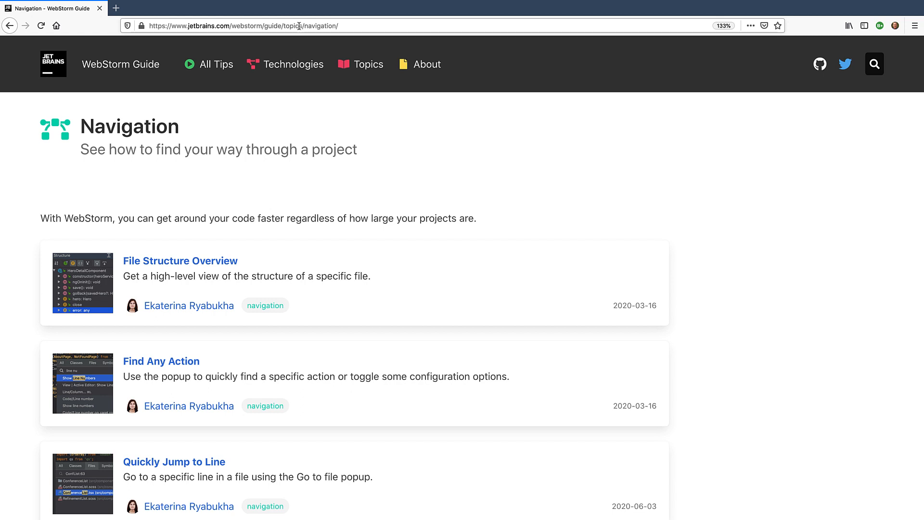
Scroll through the tips on the WebStorm Guide Navigation page
scroll(down, 3)
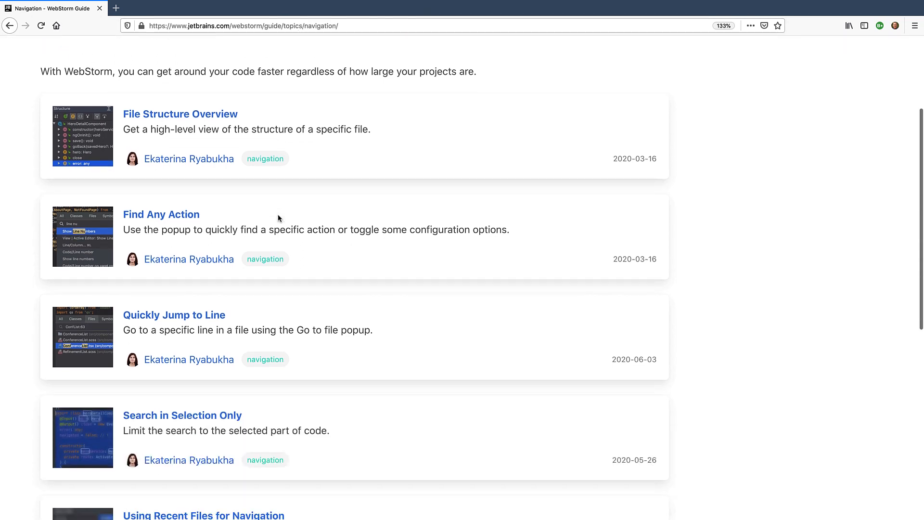
scroll(down, 3)
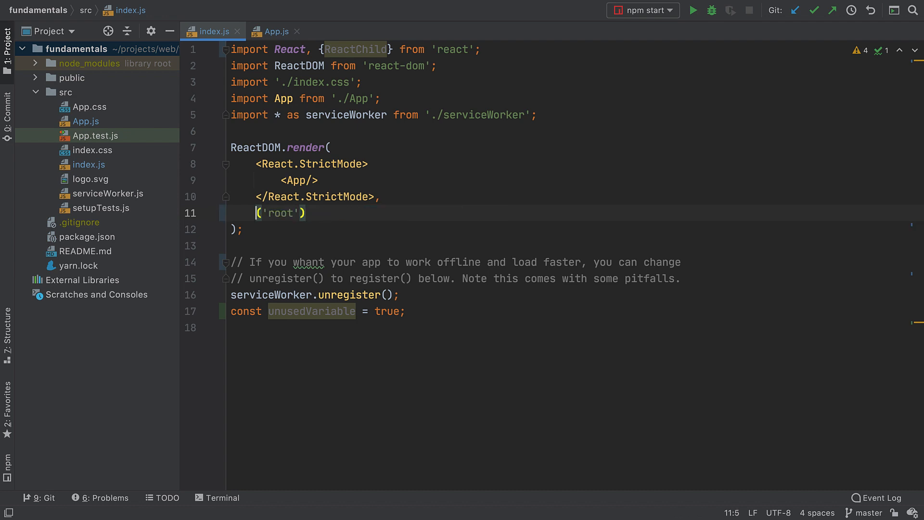
Complete document.getElementById before ('root') from 'doc' and 'get', backing out of extra suggestions
text(document.)
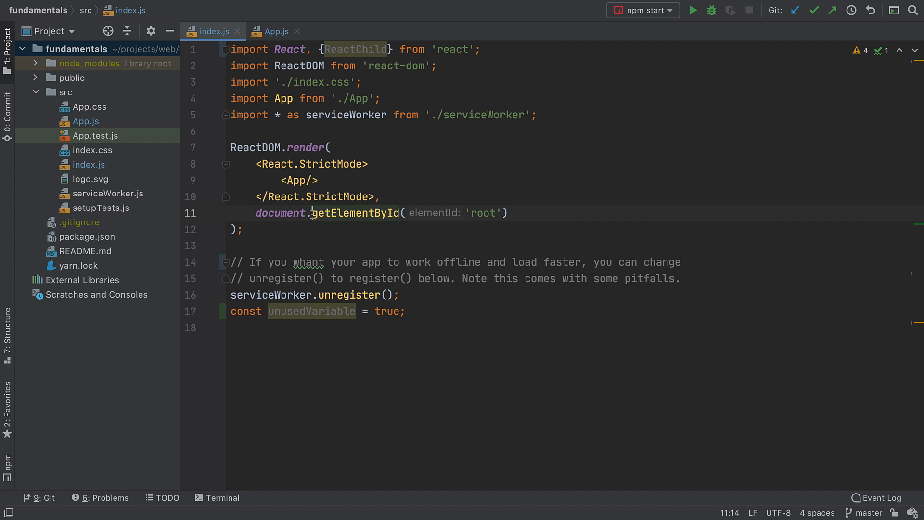
text(get)
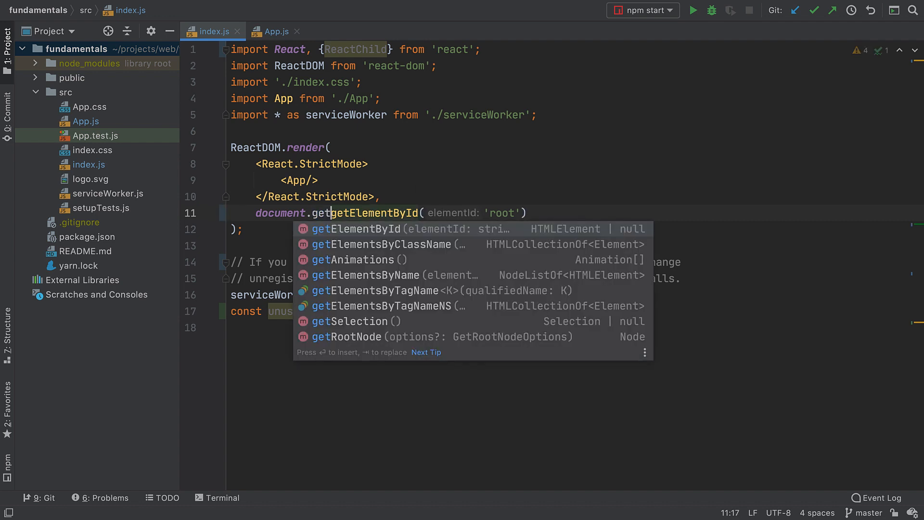
key(Down)
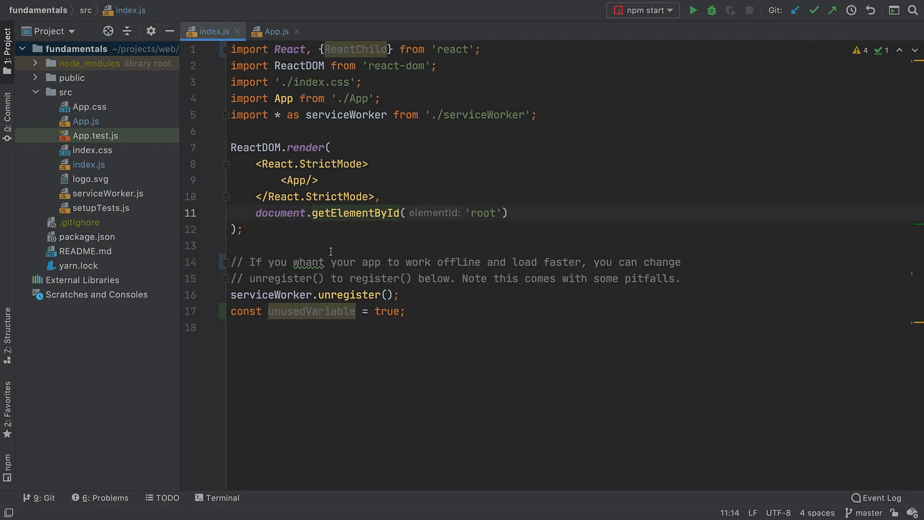
mouse_move(324, 240)
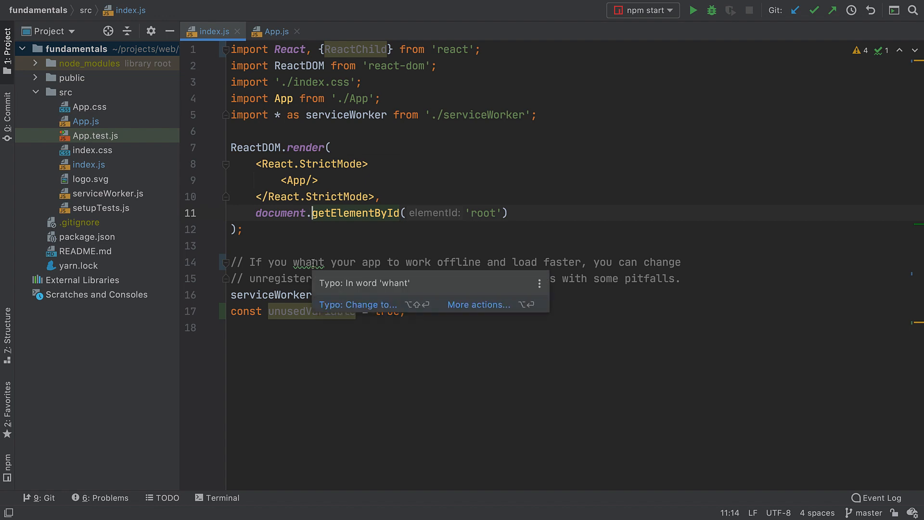
mouse_move(353, 280)
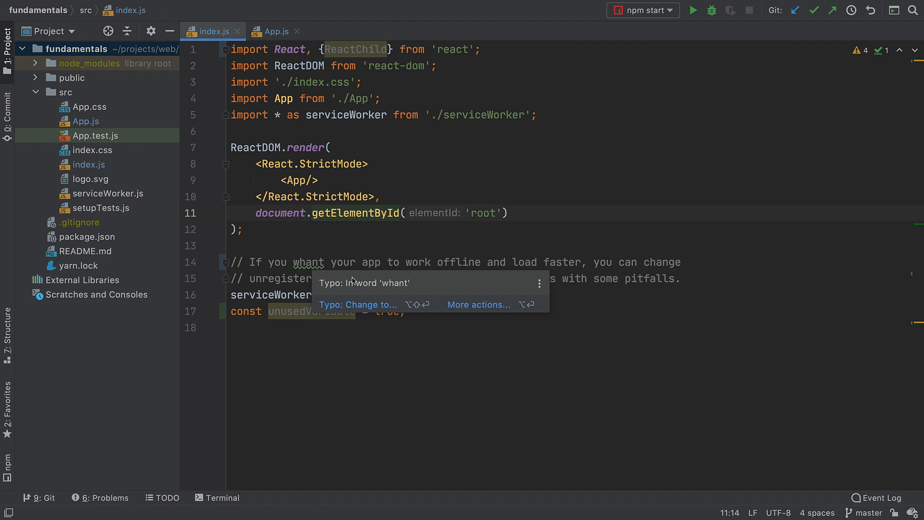
mouse_move(365, 284)
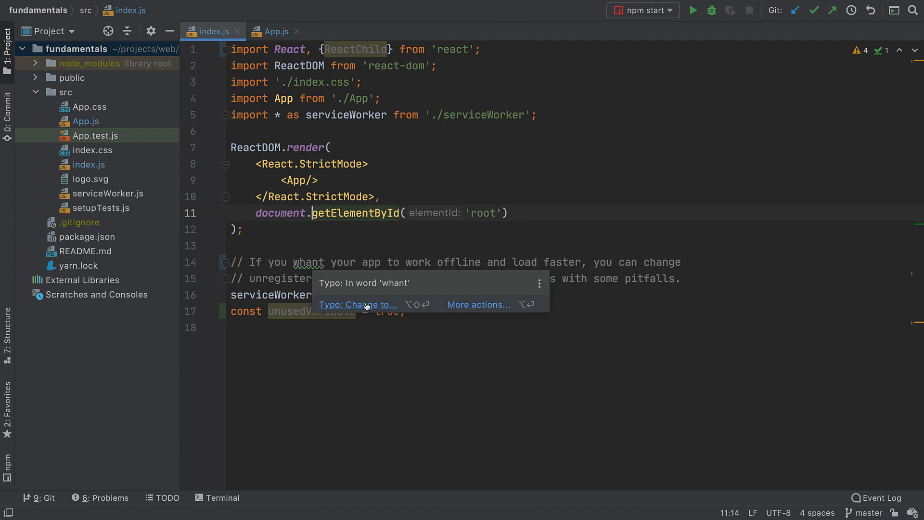
mouse_move(465, 305)
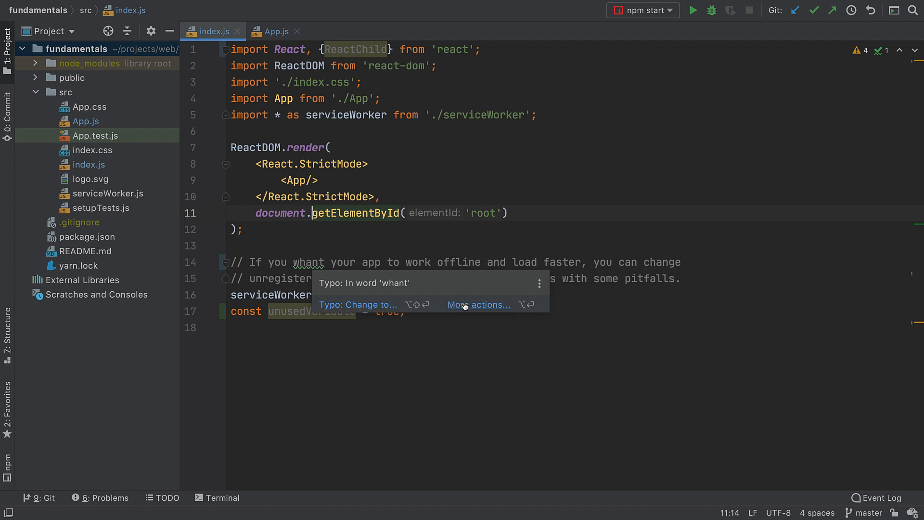
click(478, 305)
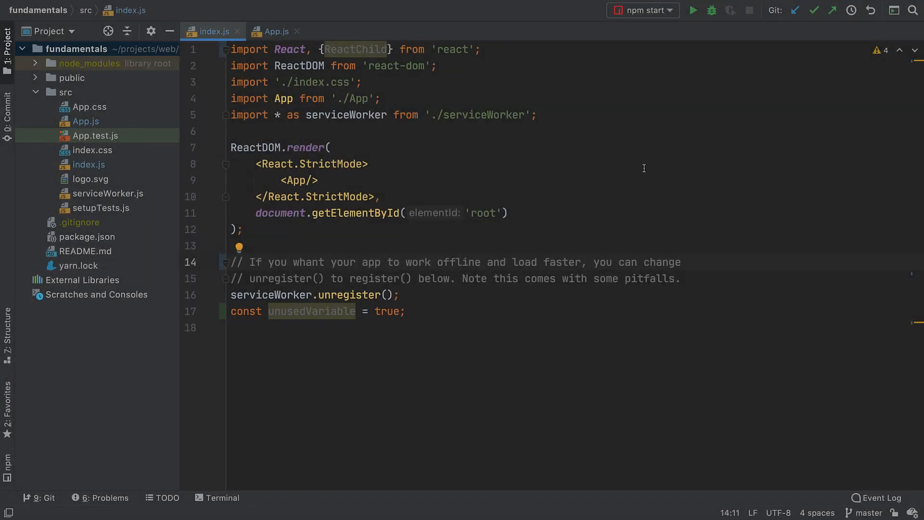
mouse_move(916, 50)
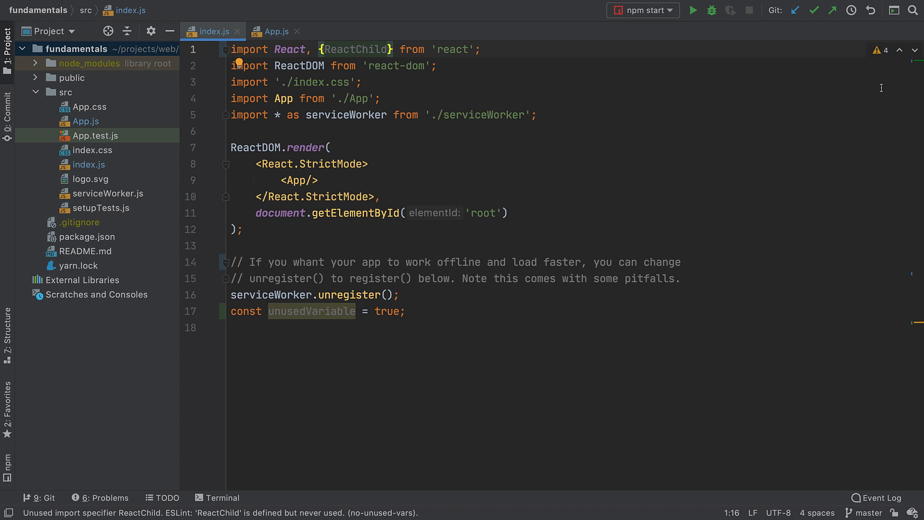
Open the Problems panel listing index.js's four warnings from the editor's warnings counter
click(877, 50)
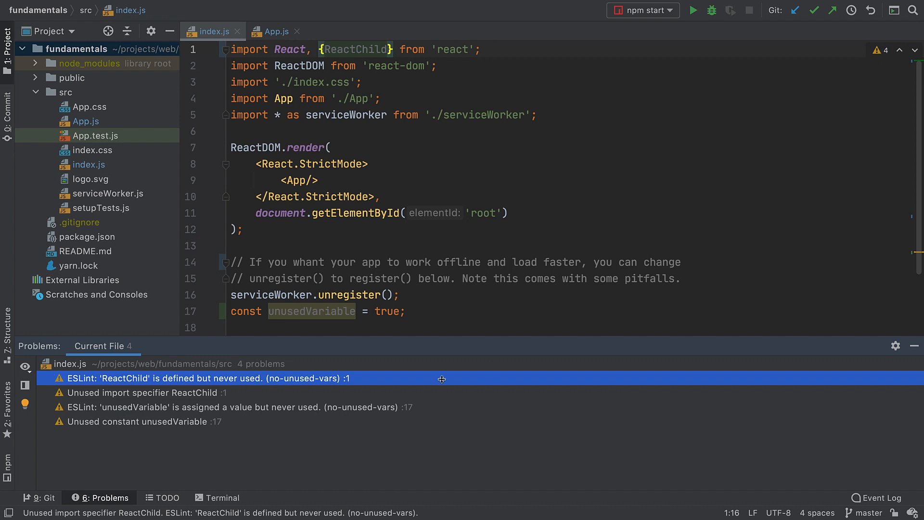
mouse_move(507, 340)
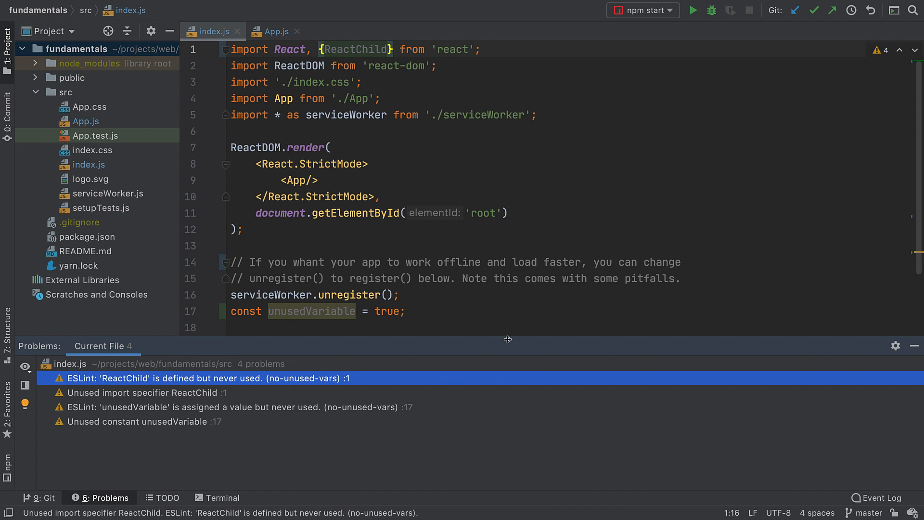
mouse_move(812, 346)
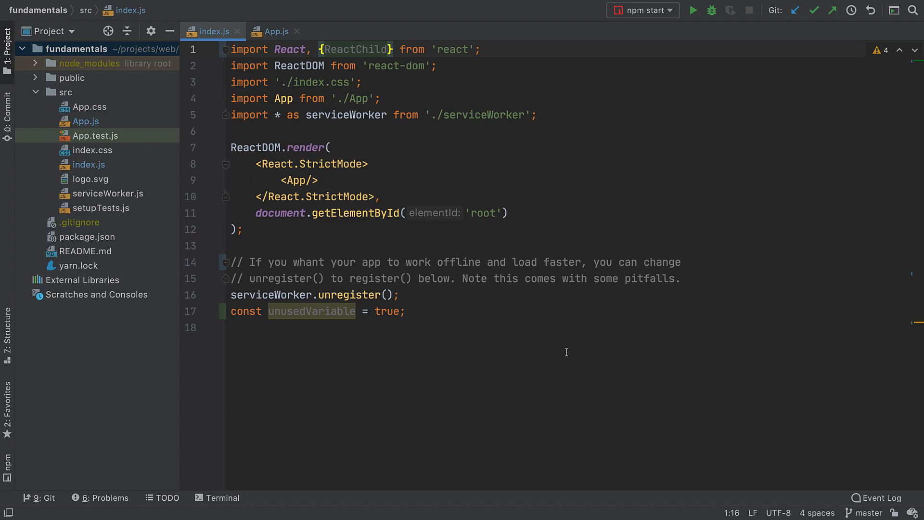
mouse_move(370, 216)
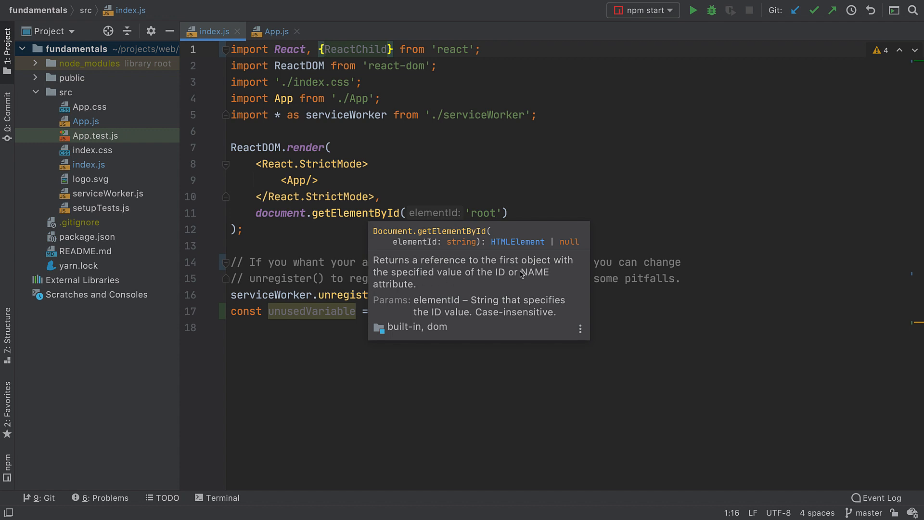
mouse_move(445, 279)
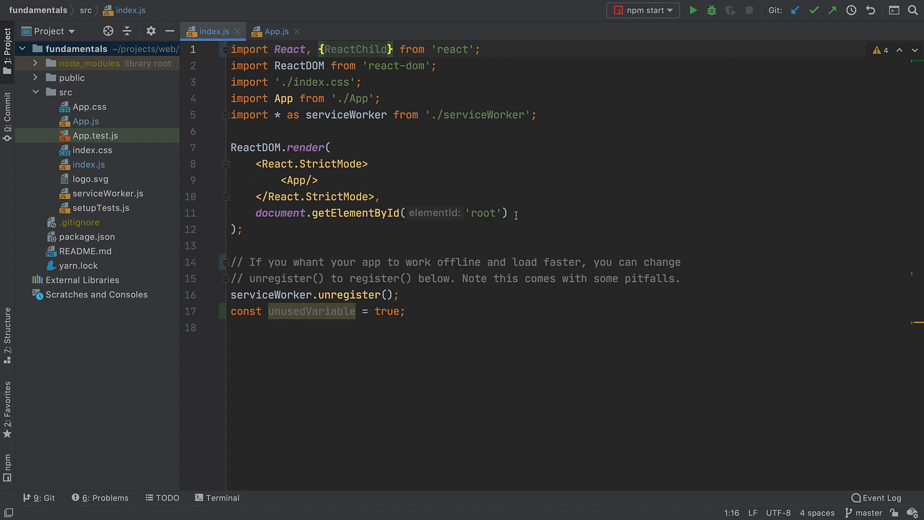
Switch to App.js and bring up conversion intentions for the App function
click(274, 31)
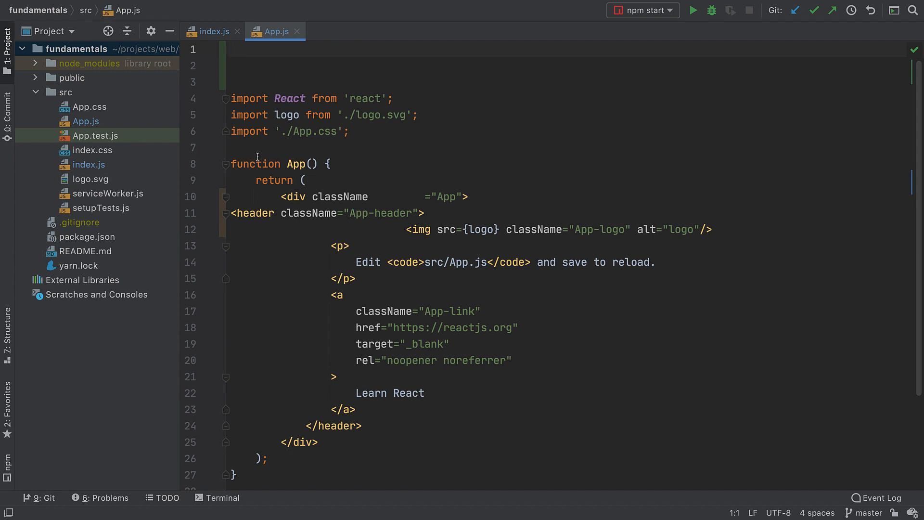
click(239, 149)
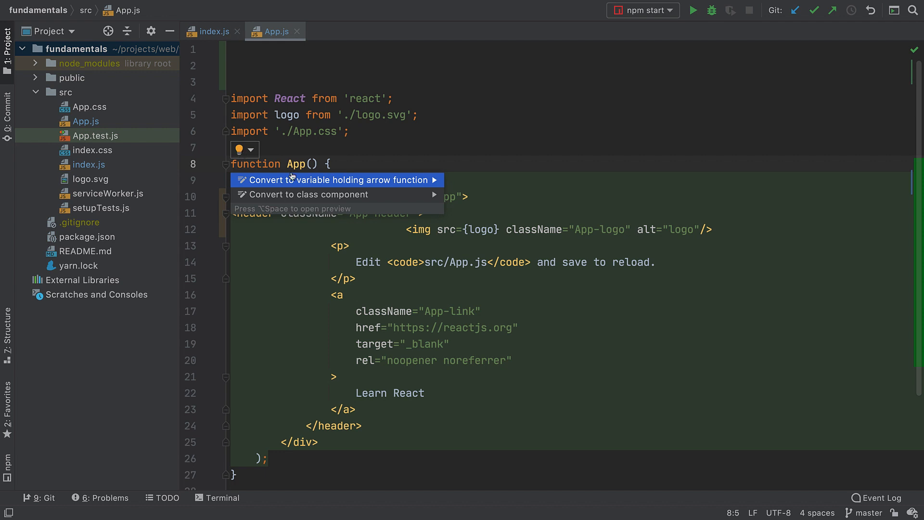
mouse_move(301, 181)
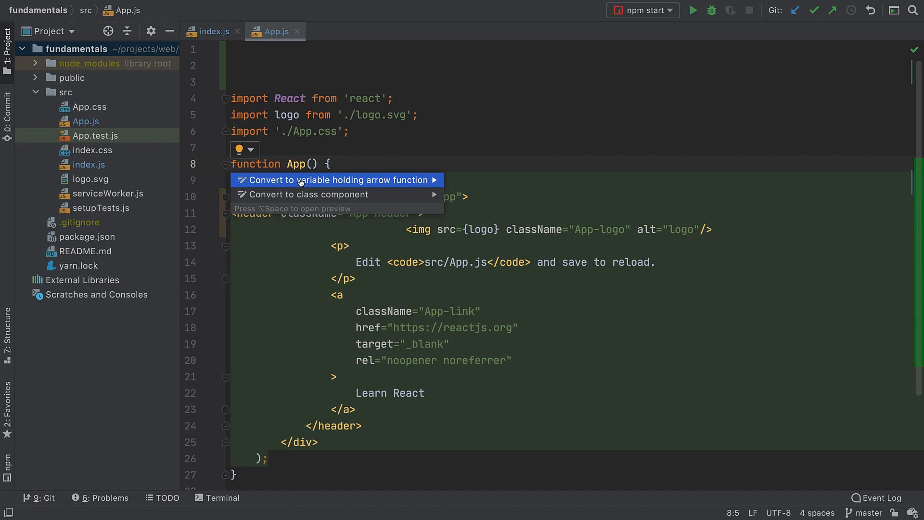
Convert App to an arrow-function constant and open the class-component intention settings
click(335, 180)
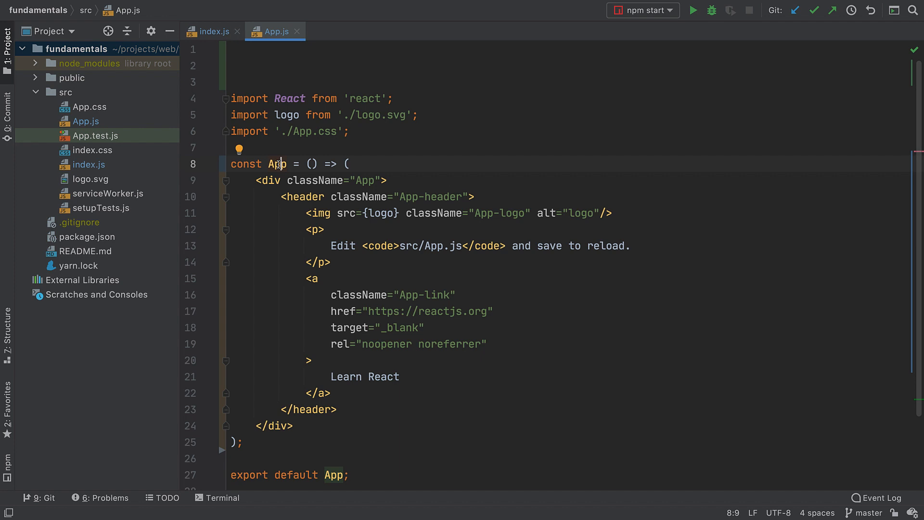
click(240, 150)
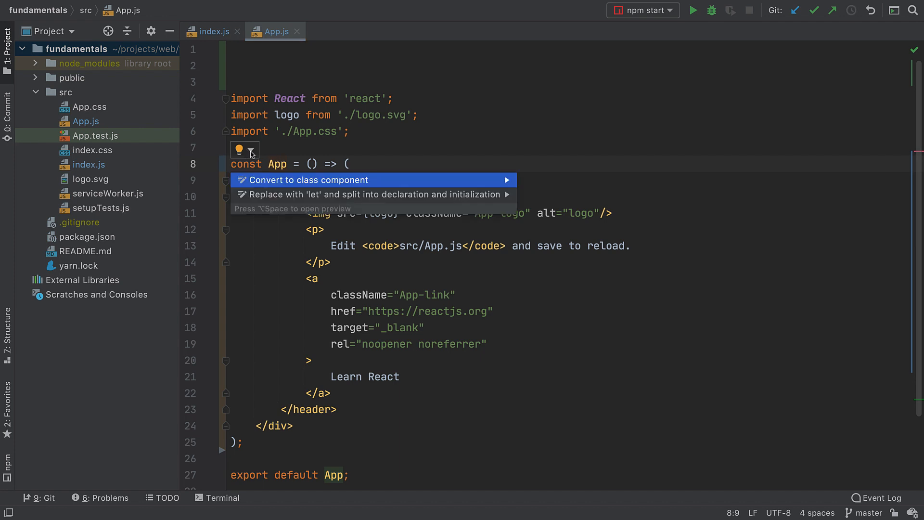
mouse_move(506, 181)
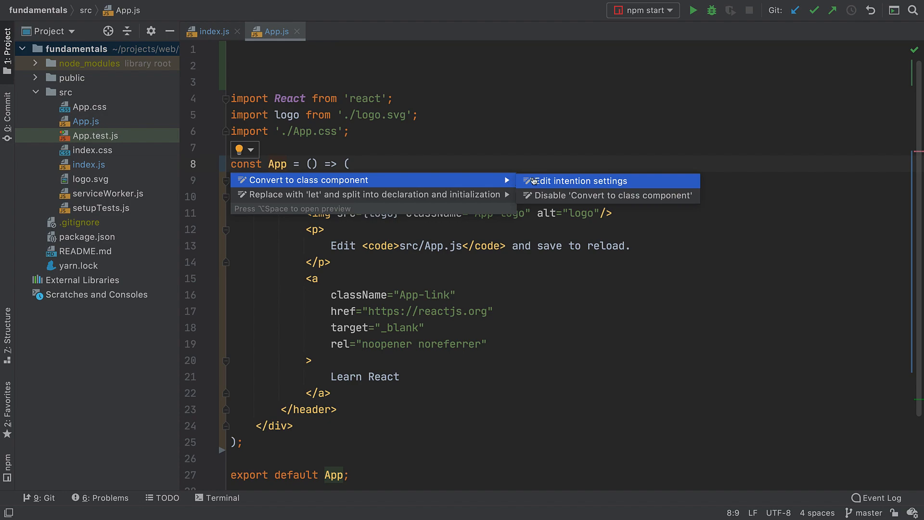
click(581, 181)
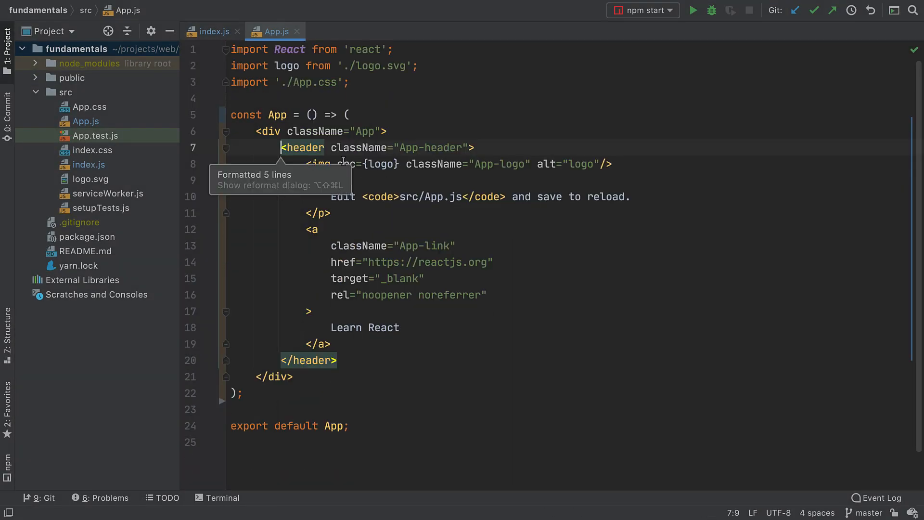
mouse_move(459, 84)
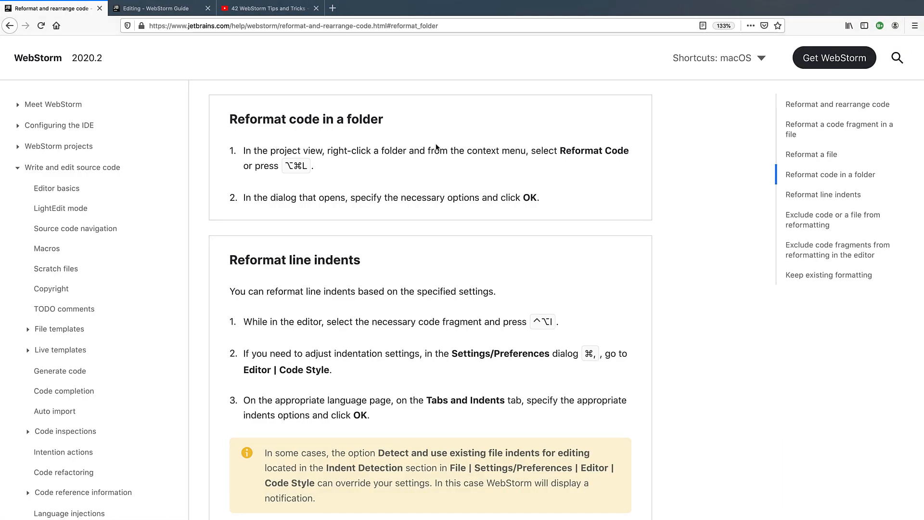
mouse_move(419, 181)
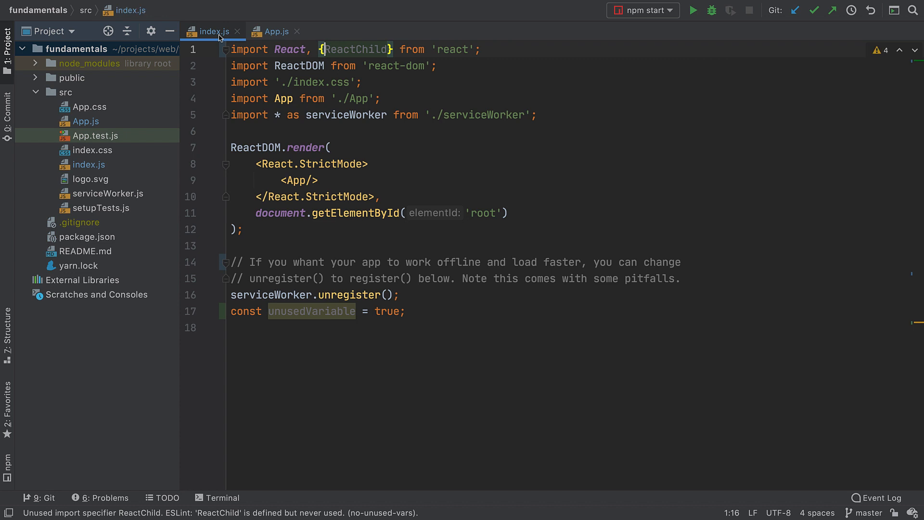
Retype App in index.js's JSX to auto-import it, then run Code > Optimize Imports
click(283, 98)
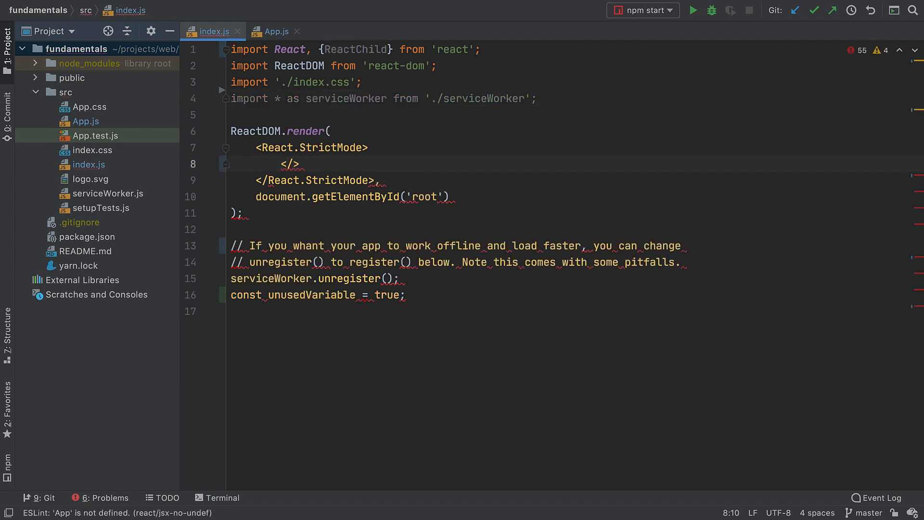
text(App)
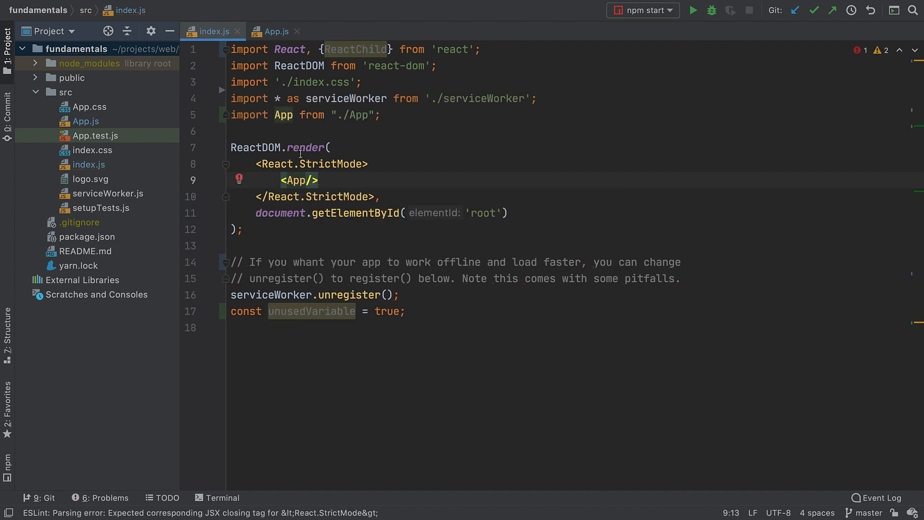
mouse_move(284, 134)
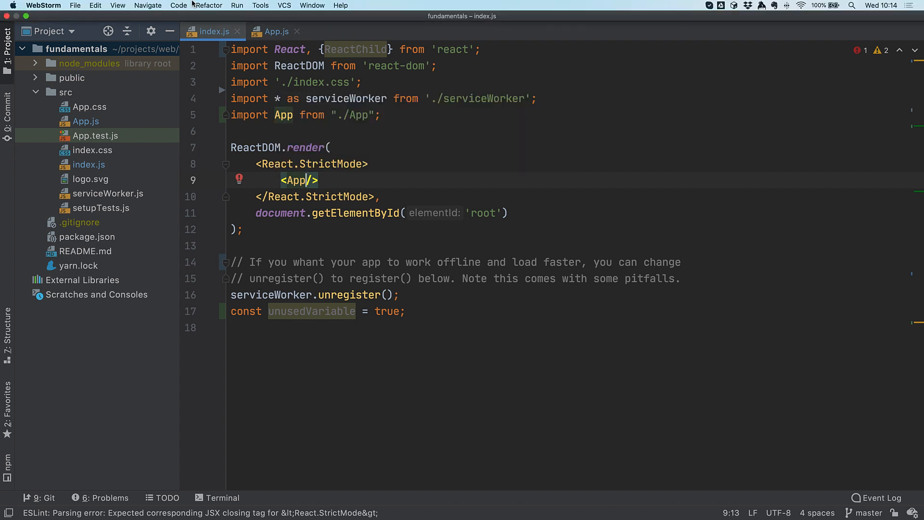
click(176, 5)
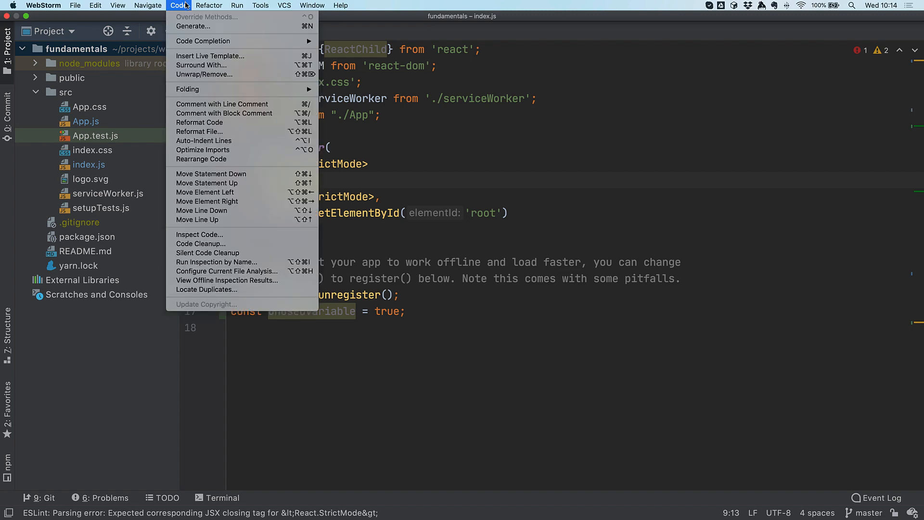
mouse_move(203, 150)
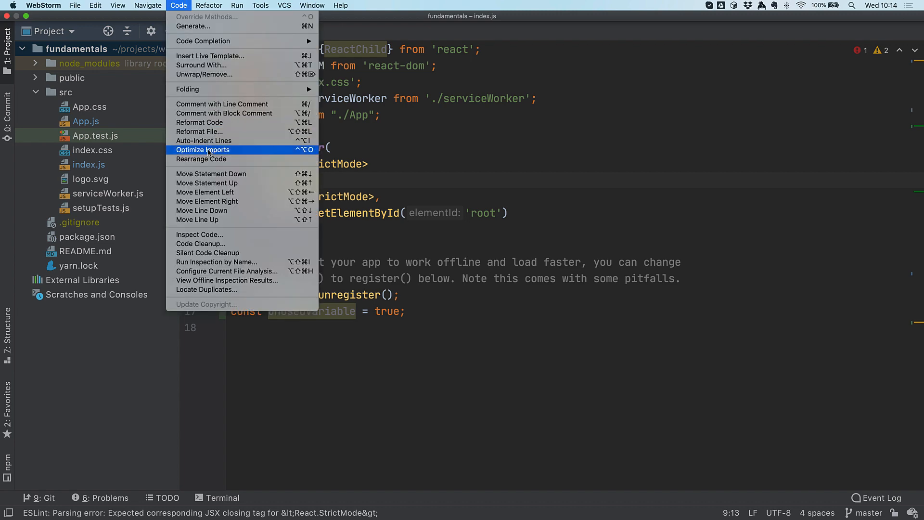
click(203, 150)
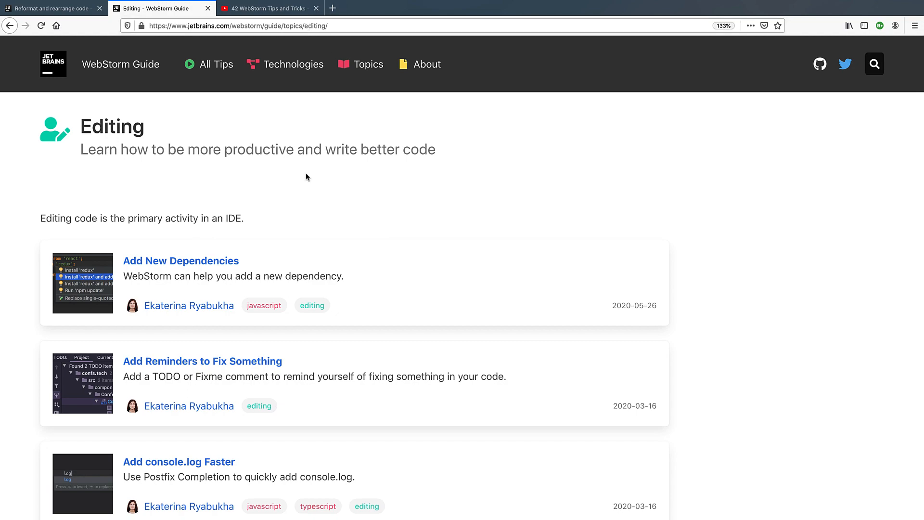
Scroll down the Editing tips to Deleting File Safely, Deleting Lines and Duplicating Lines
scroll(down, 3)
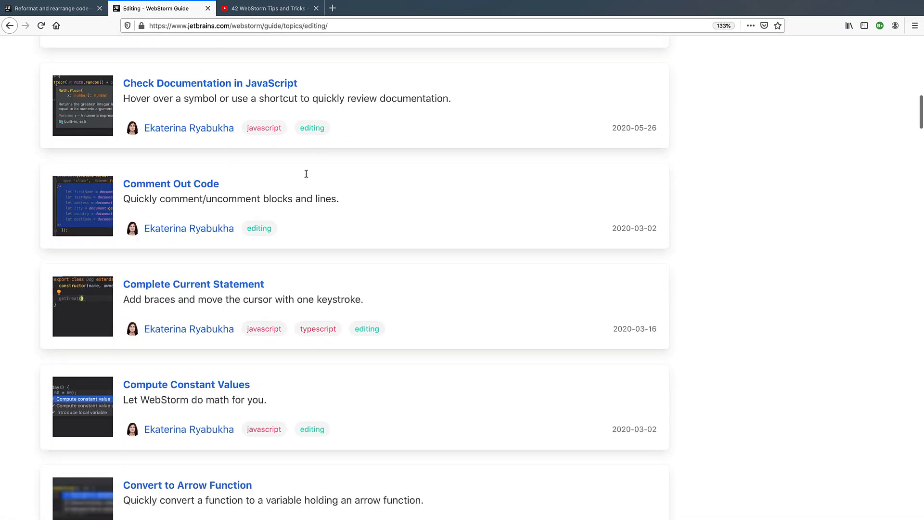
scroll(down, 3)
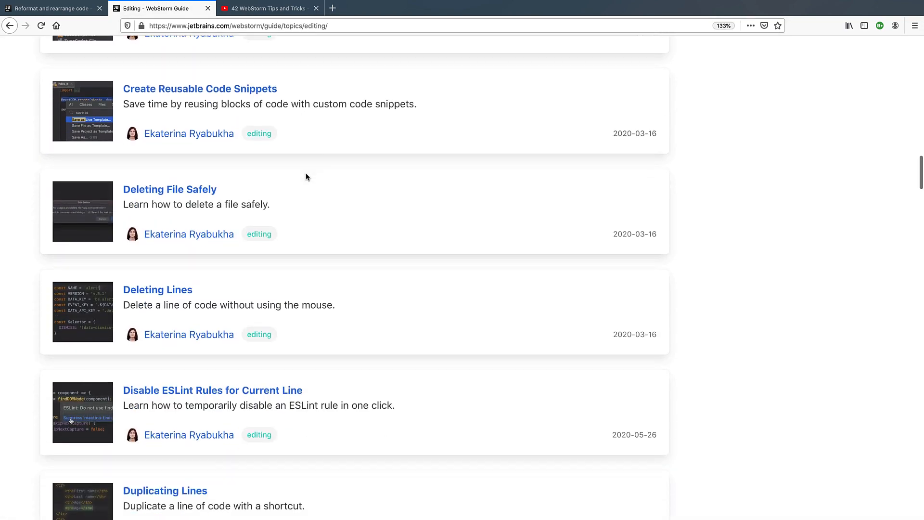
Bring up the YouTube tab with the '42 WebStorm Tips and Tricks' webinar
click(266, 8)
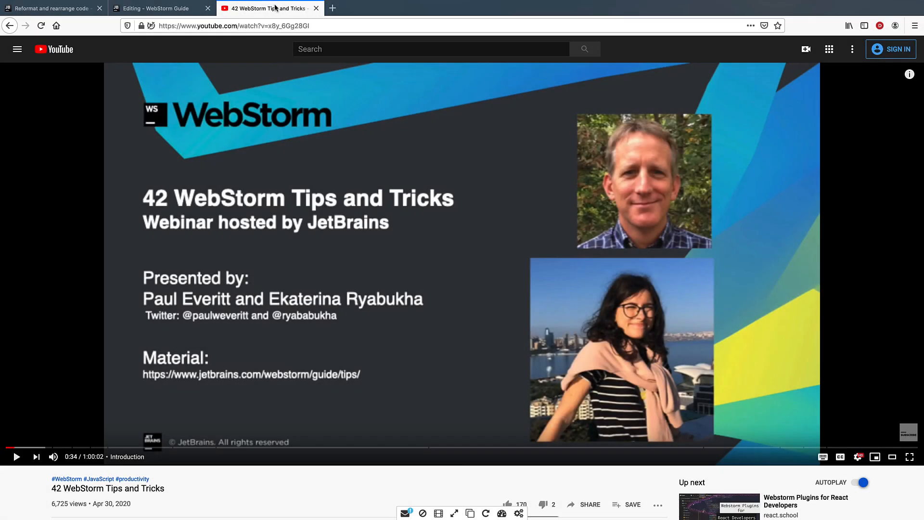
mouse_move(276, 174)
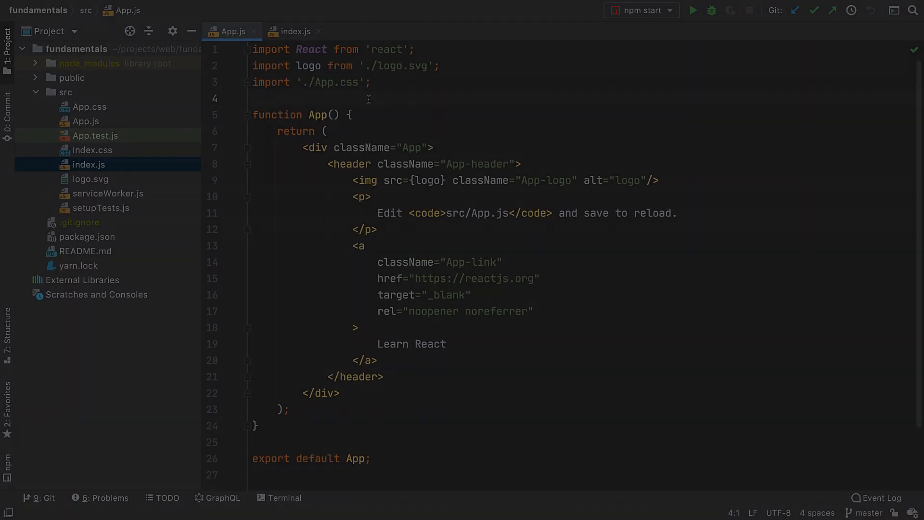
text(My)
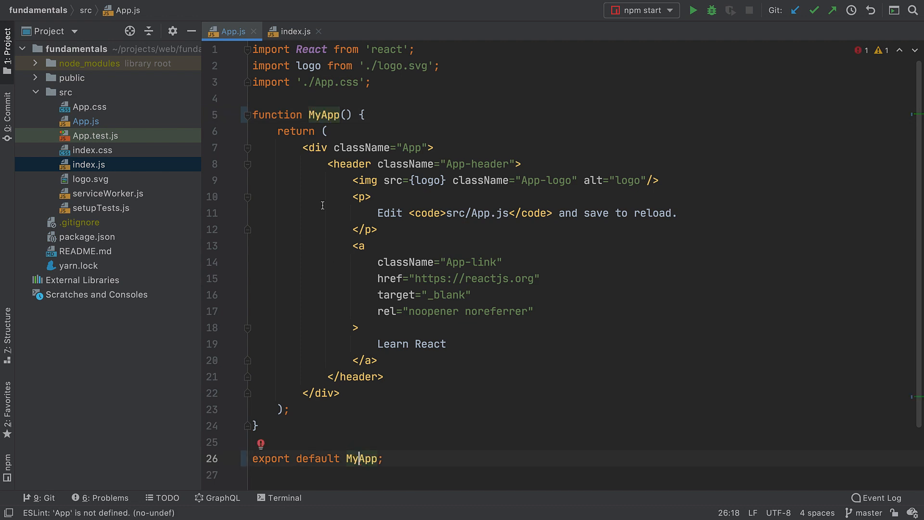
click(296, 31)
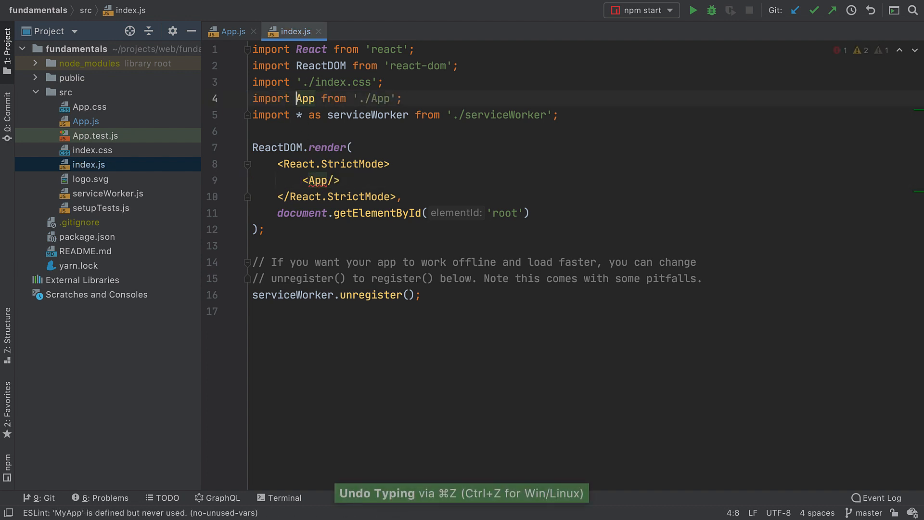
click(232, 31)
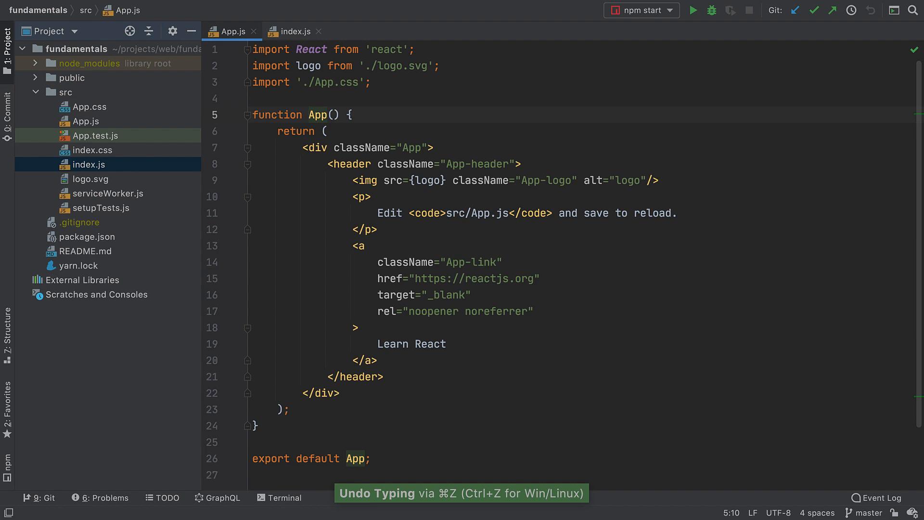
click(85, 122)
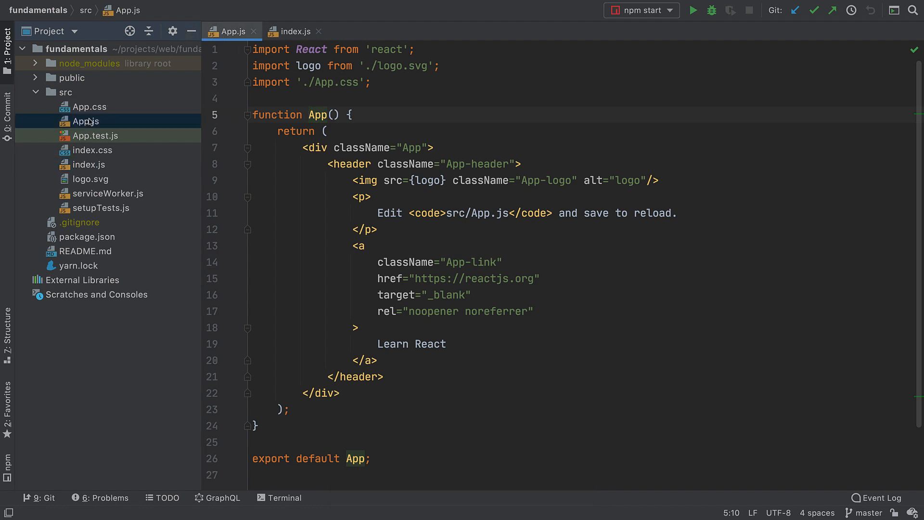
Rename App.js to MyApp.js via Refactor > Rename and preview the changes
right_click(86, 122)
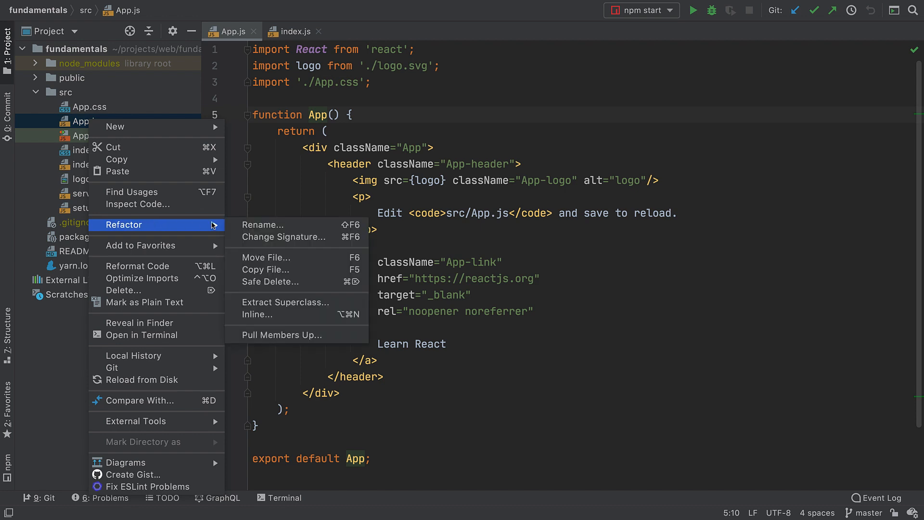
mouse_move(249, 225)
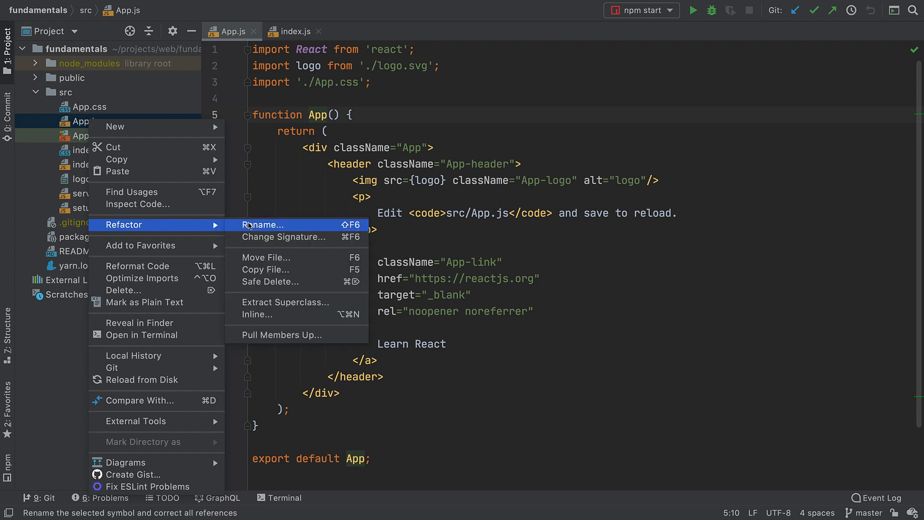
click(262, 225)
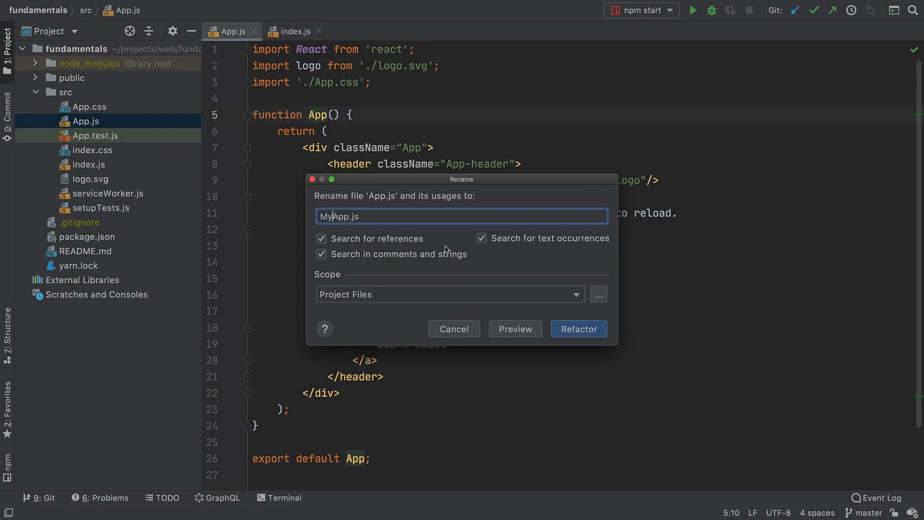
click(579, 329)
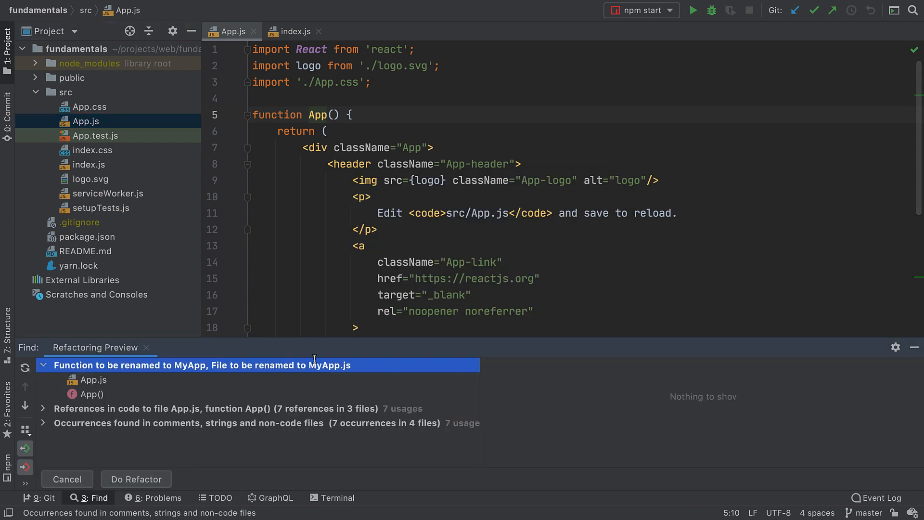
mouse_move(298, 354)
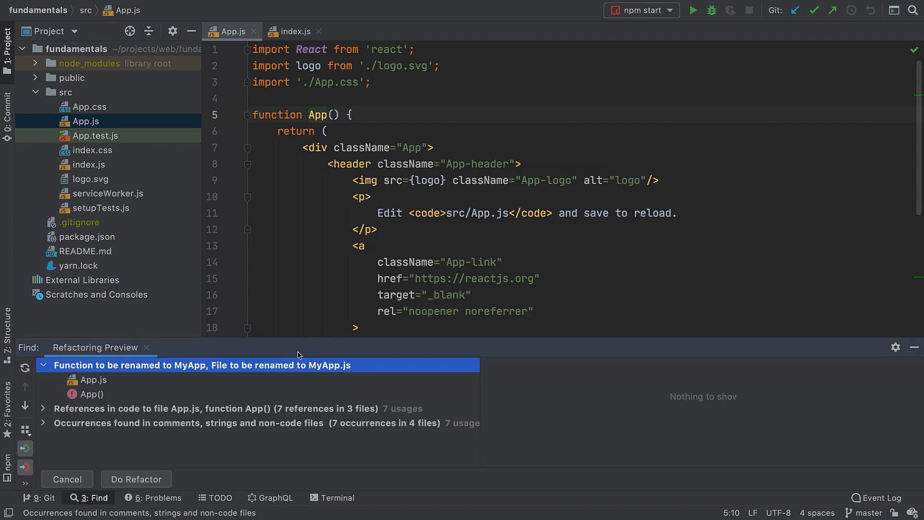
Apply the MyApp rename across 14 occurrences, then undo it to restore App
click(136, 479)
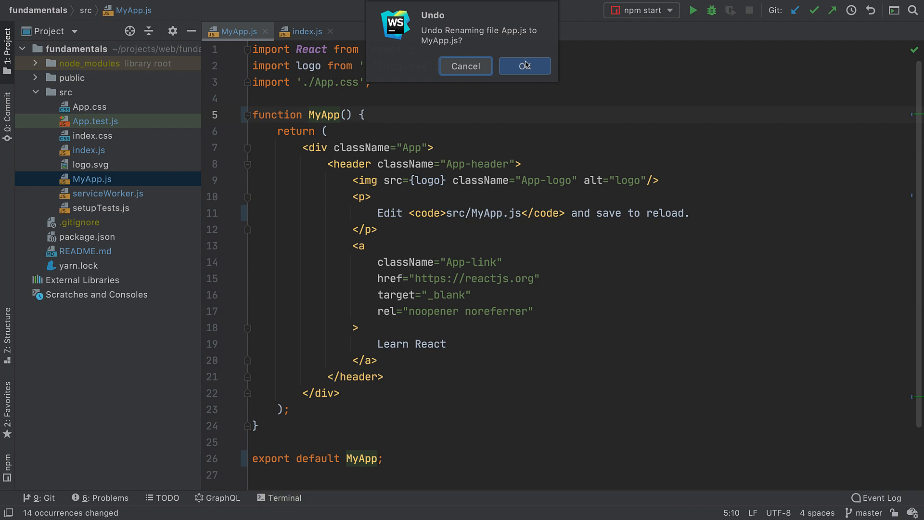
click(525, 66)
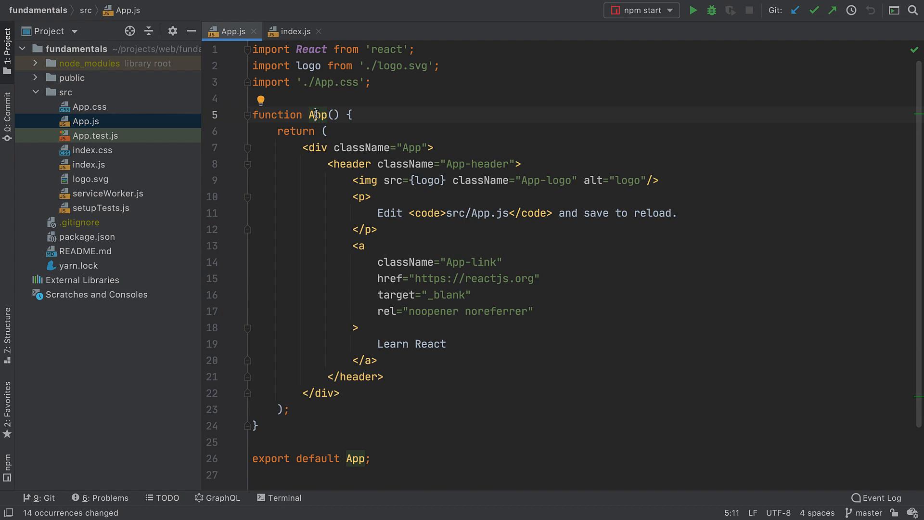
List refactorings for App and the logo img element, including Extract Component
right_click(316, 114)
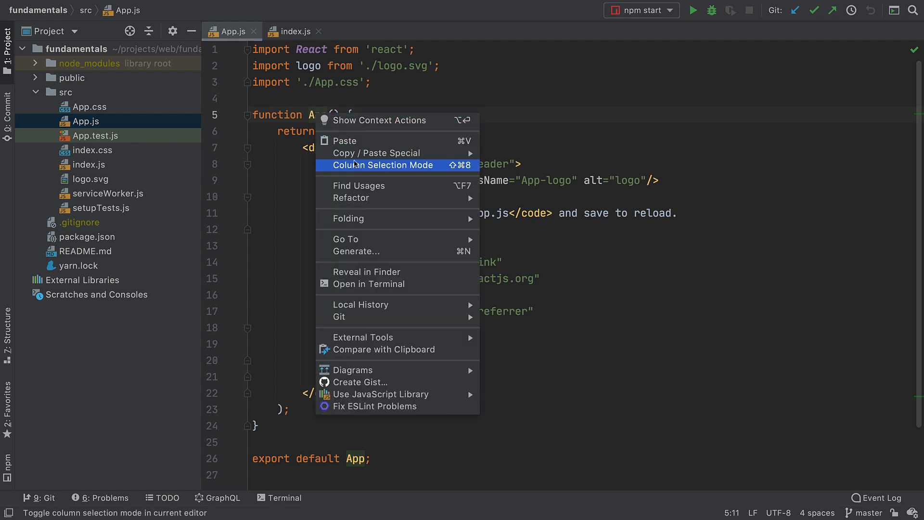
mouse_move(351, 197)
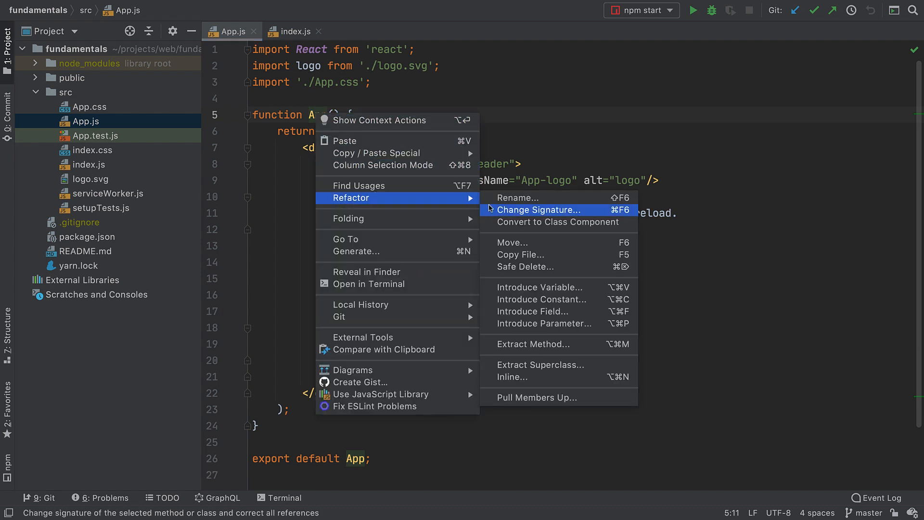
mouse_move(526, 304)
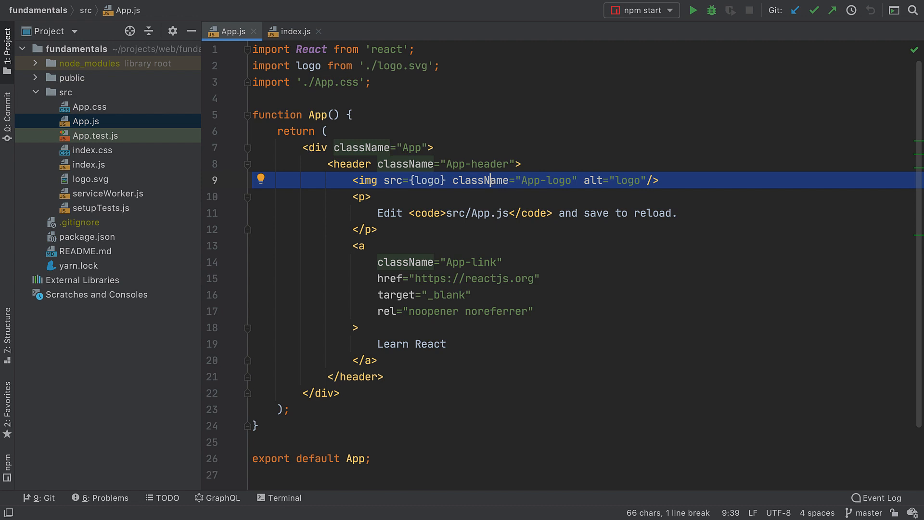
key(Ctrl+Alt+Shift+T)
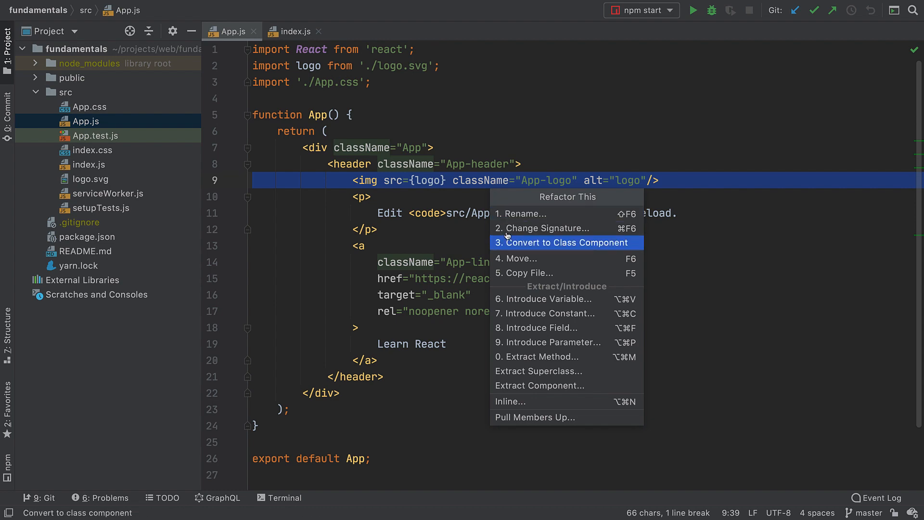
mouse_move(529, 386)
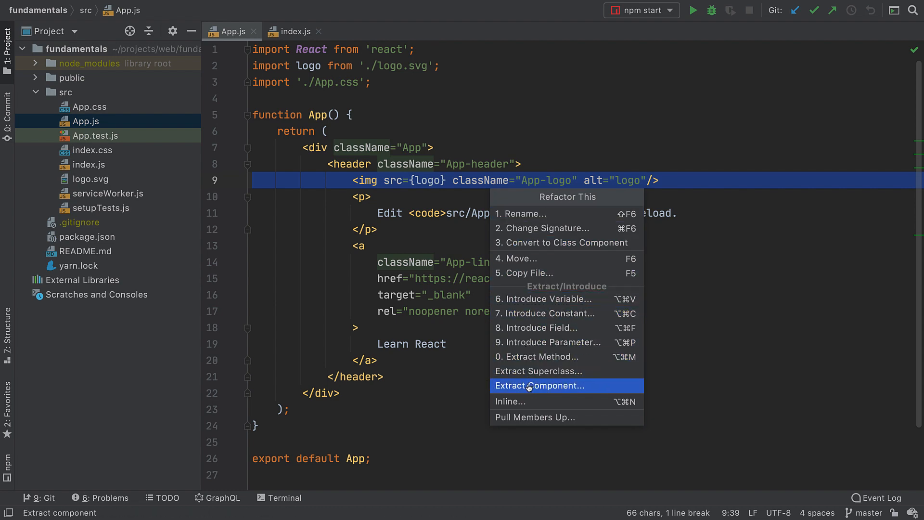
Extract the logo img into a functional component named 'Logo'
click(540, 386)
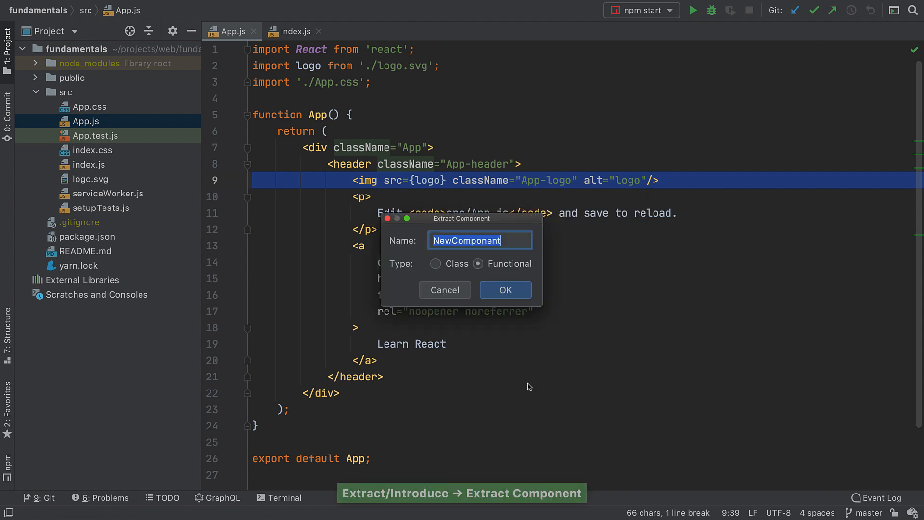
text(Logo)
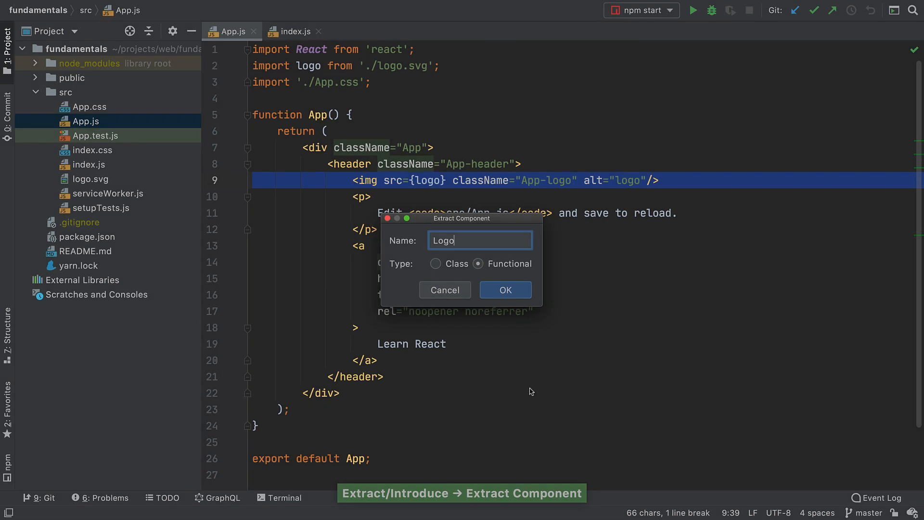
mouse_move(505, 290)
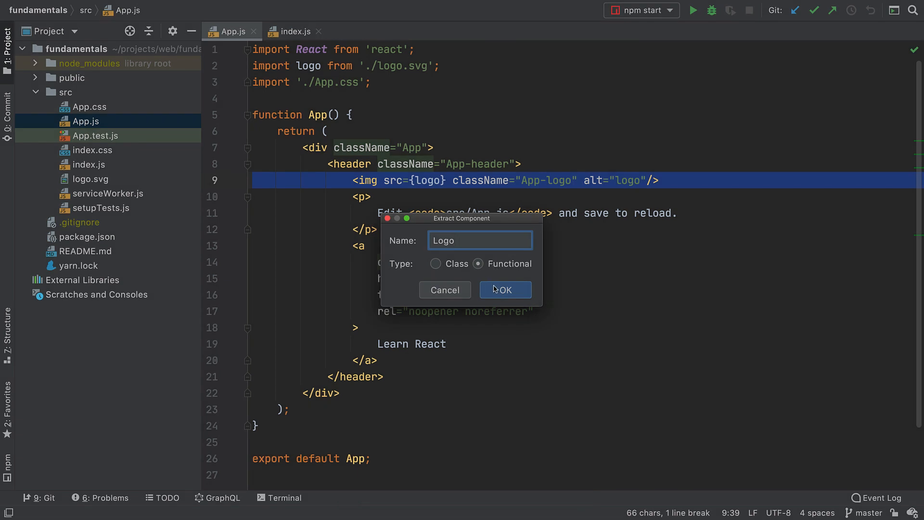
click(505, 290)
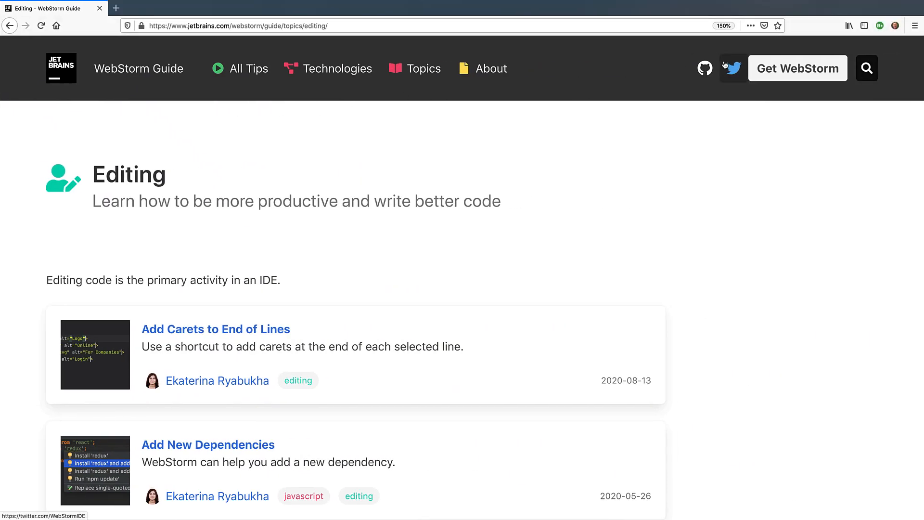
Search the guide for 'refactor' and open the Move Function to File tip
text(refactor)
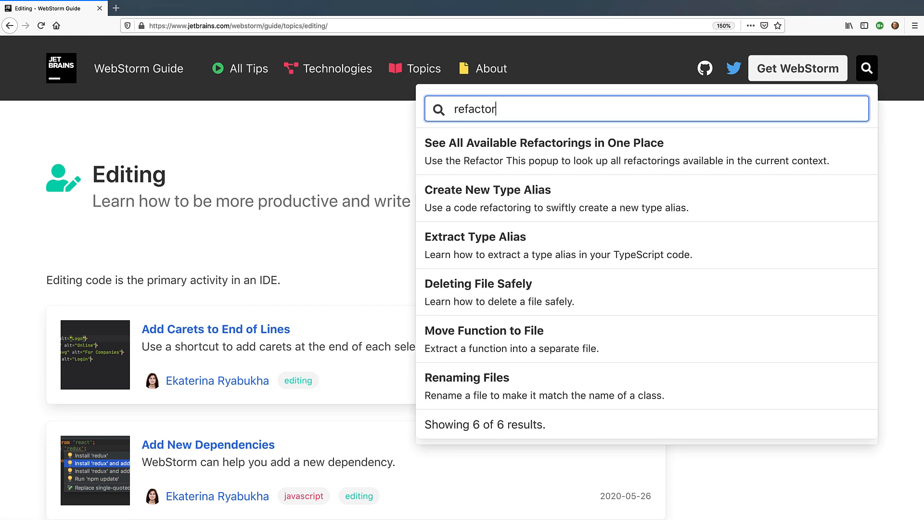
mouse_move(673, 336)
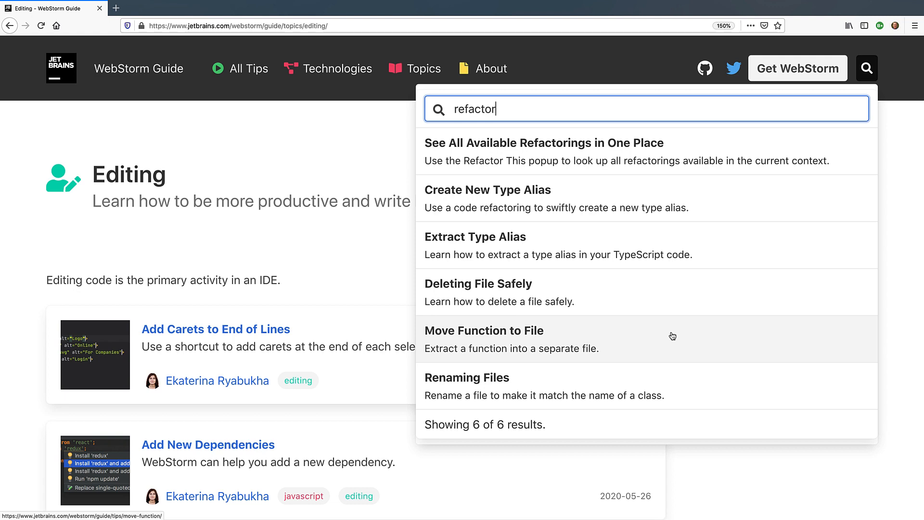
click(484, 331)
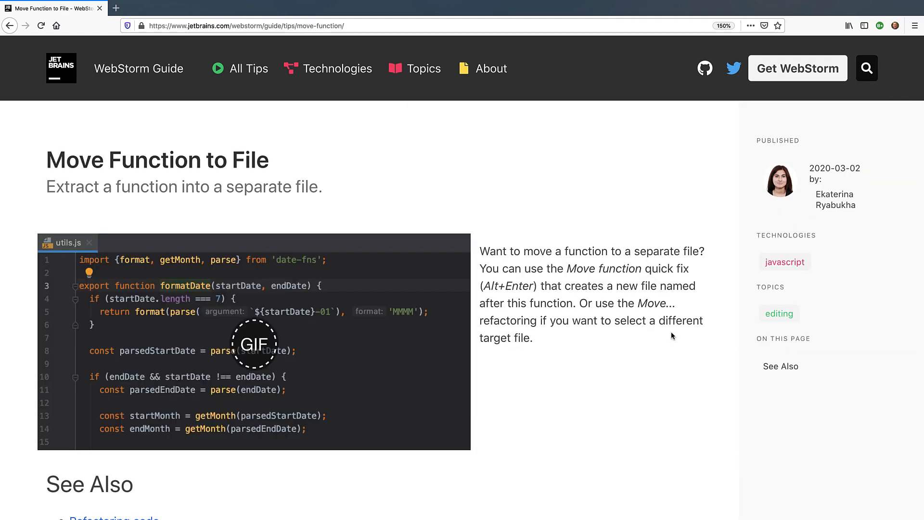
scroll(down, 3)
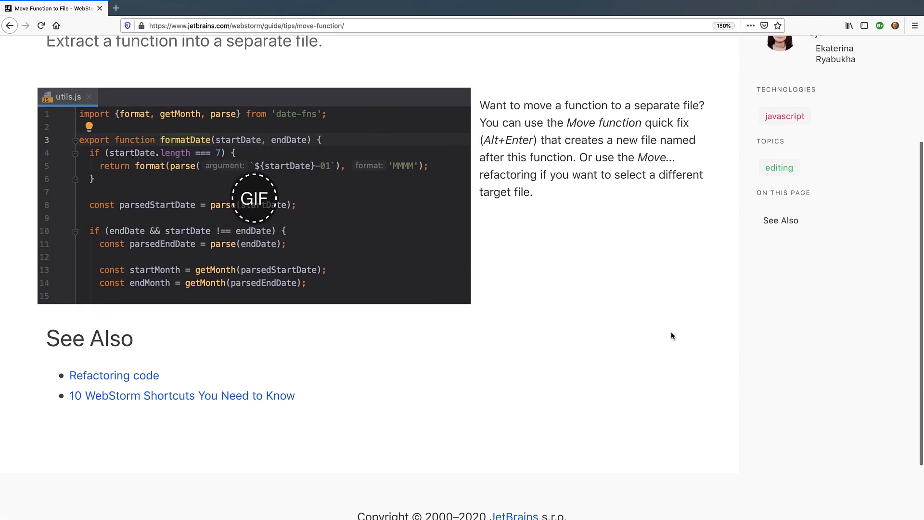